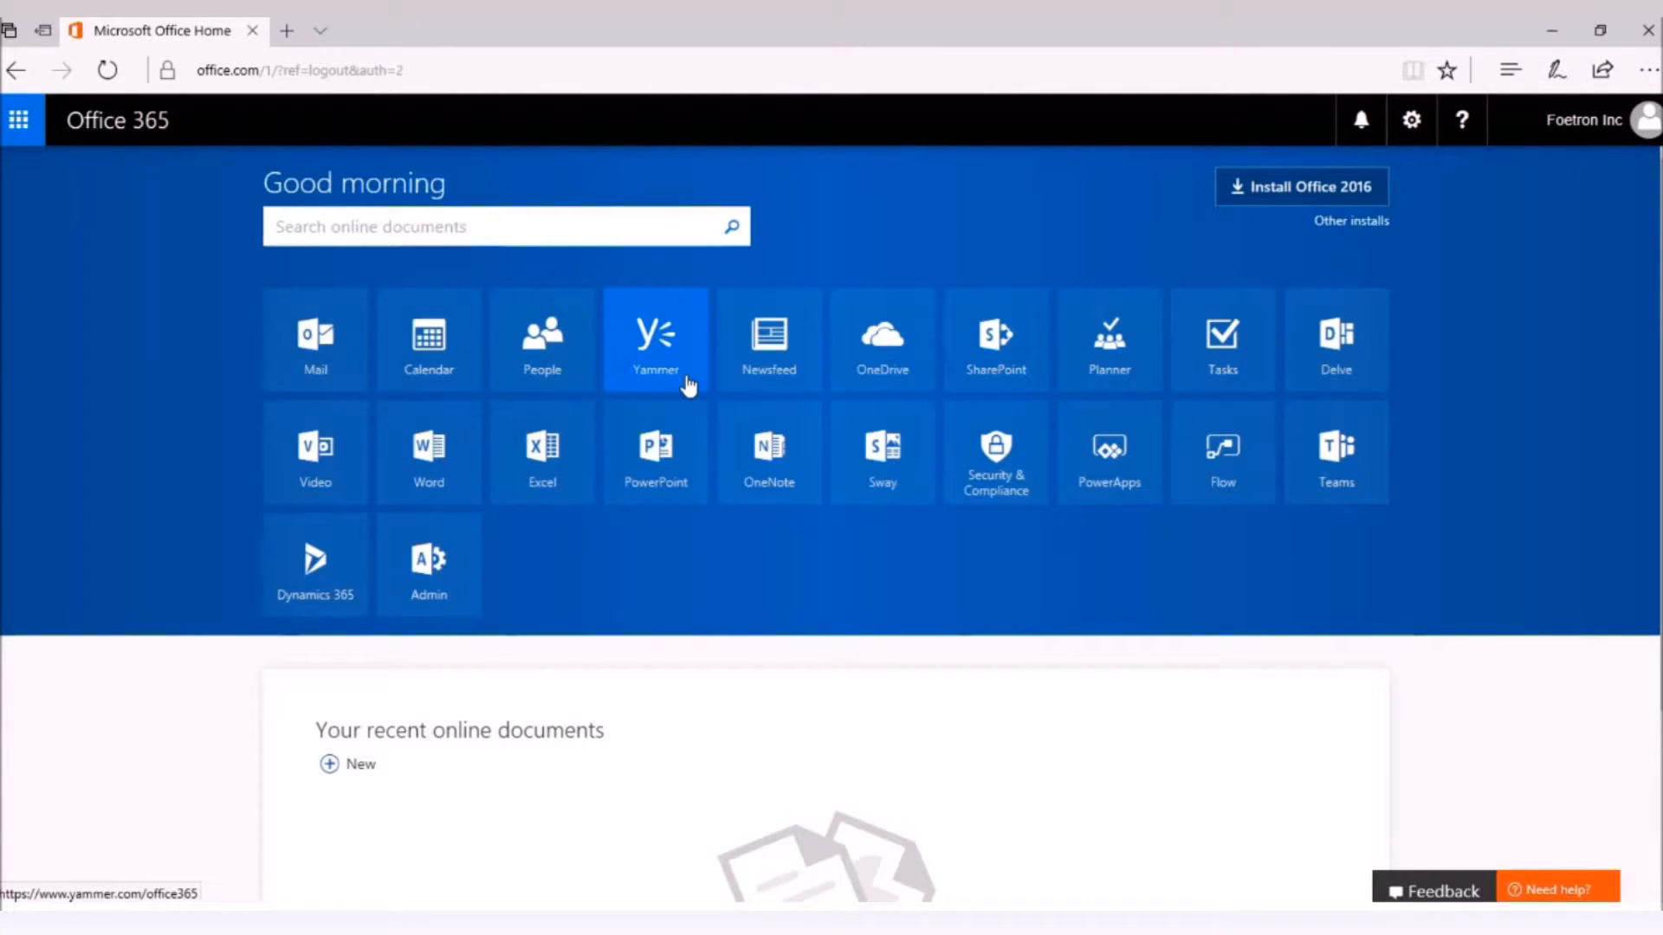
Step: Launch Yammer from the Office 365 app tiles to reach its empty home feed
{"action": "left_click", "coordinate": [655, 339]}
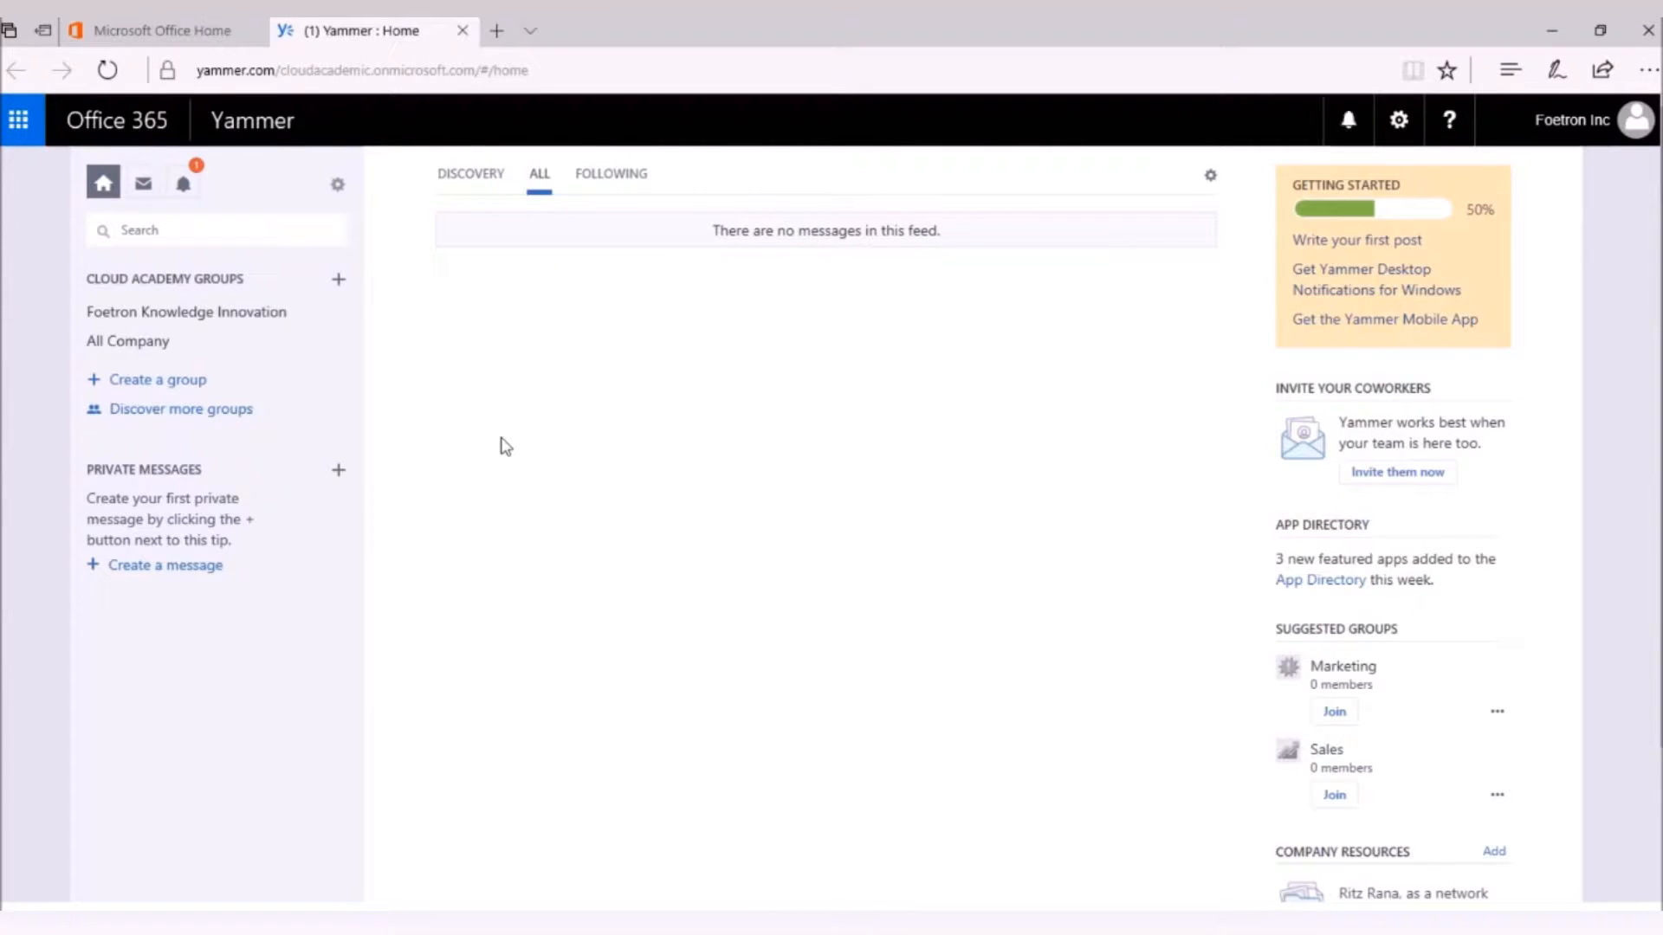
{"action": "mouse_move", "coordinate": [322, 629]}
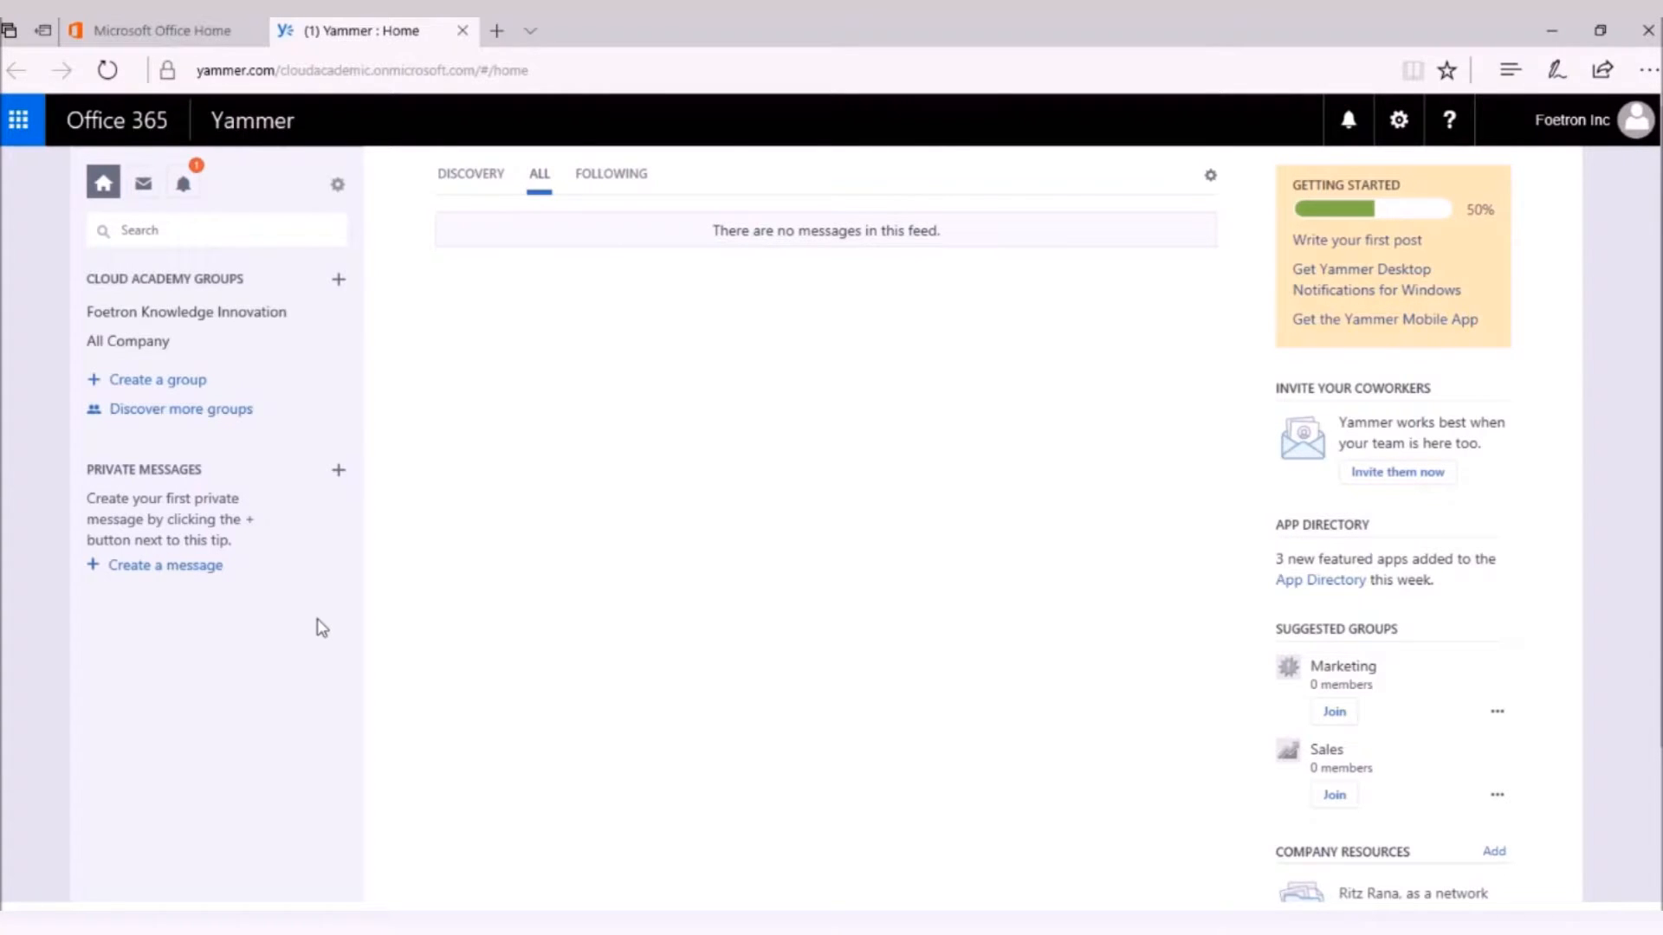
{"action": "mouse_move", "coordinate": [235, 599]}
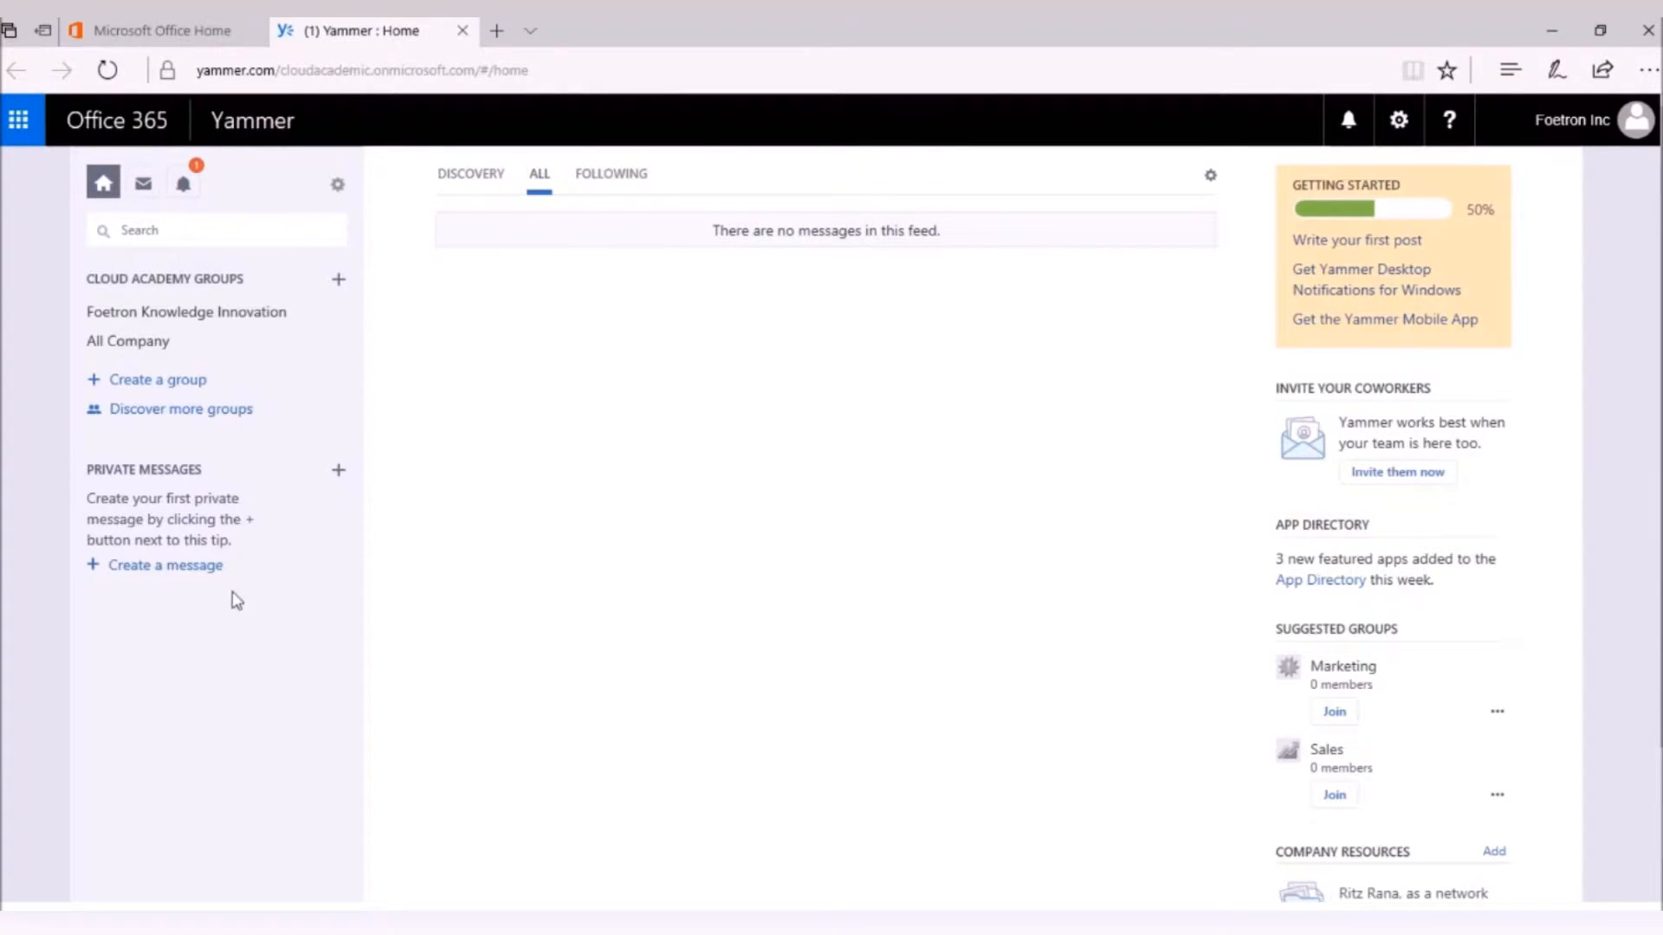
{"action": "mouse_move", "coordinate": [199, 568]}
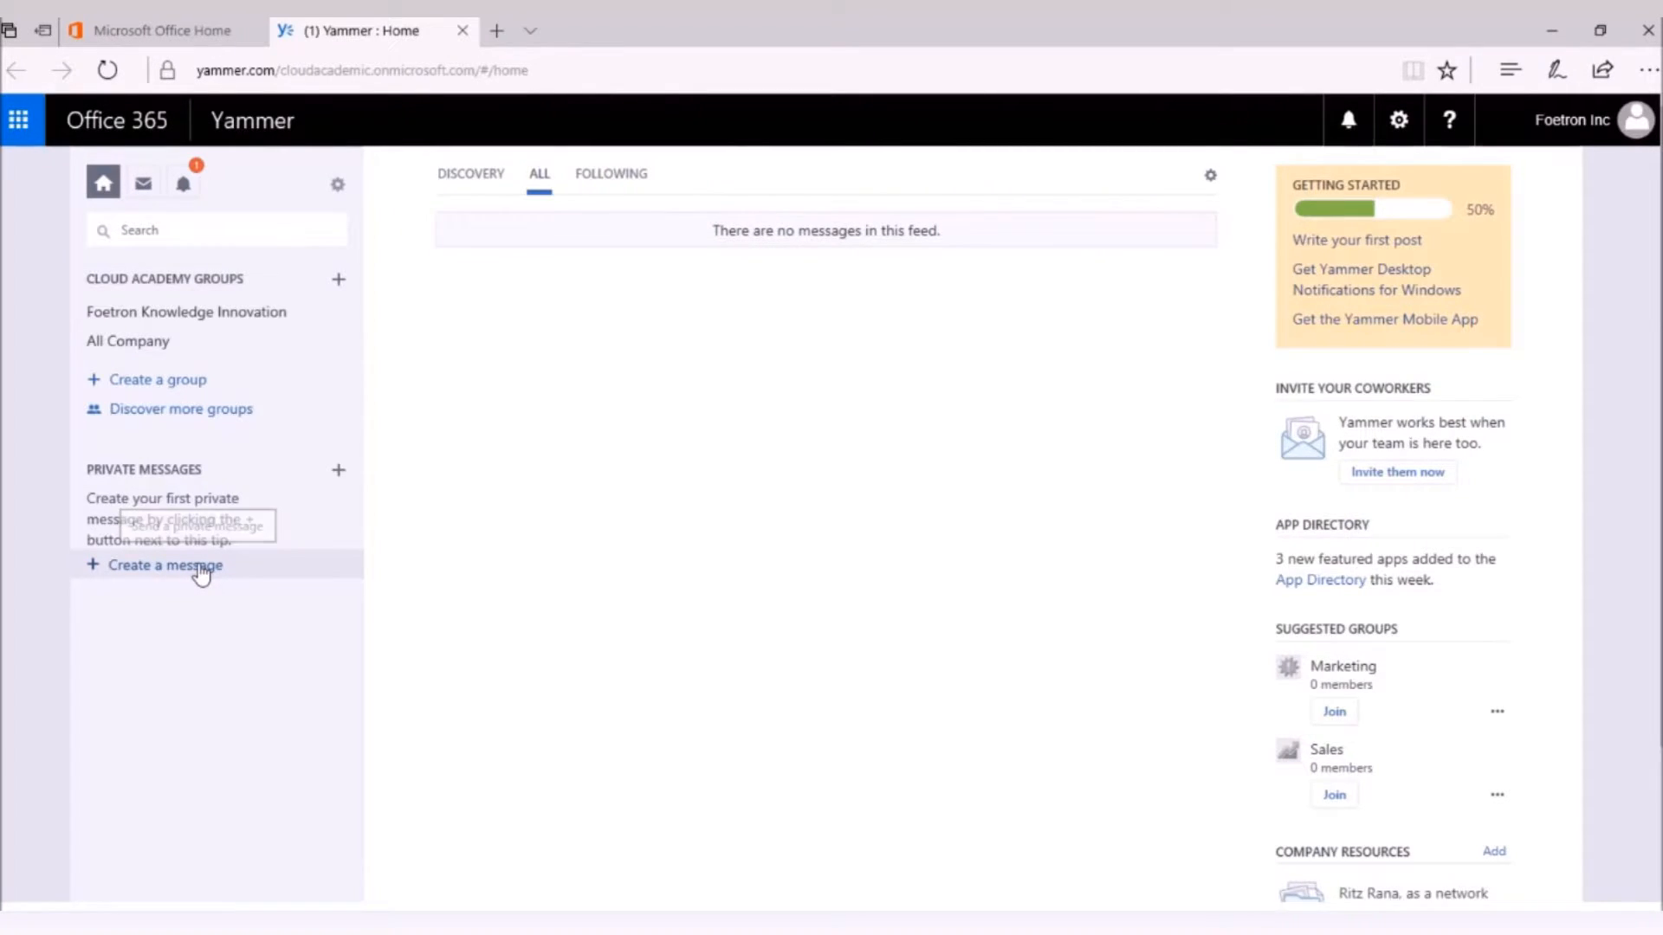
Step: Start a new message, bringing up the private message composer
{"action": "left_click", "coordinate": [165, 565]}
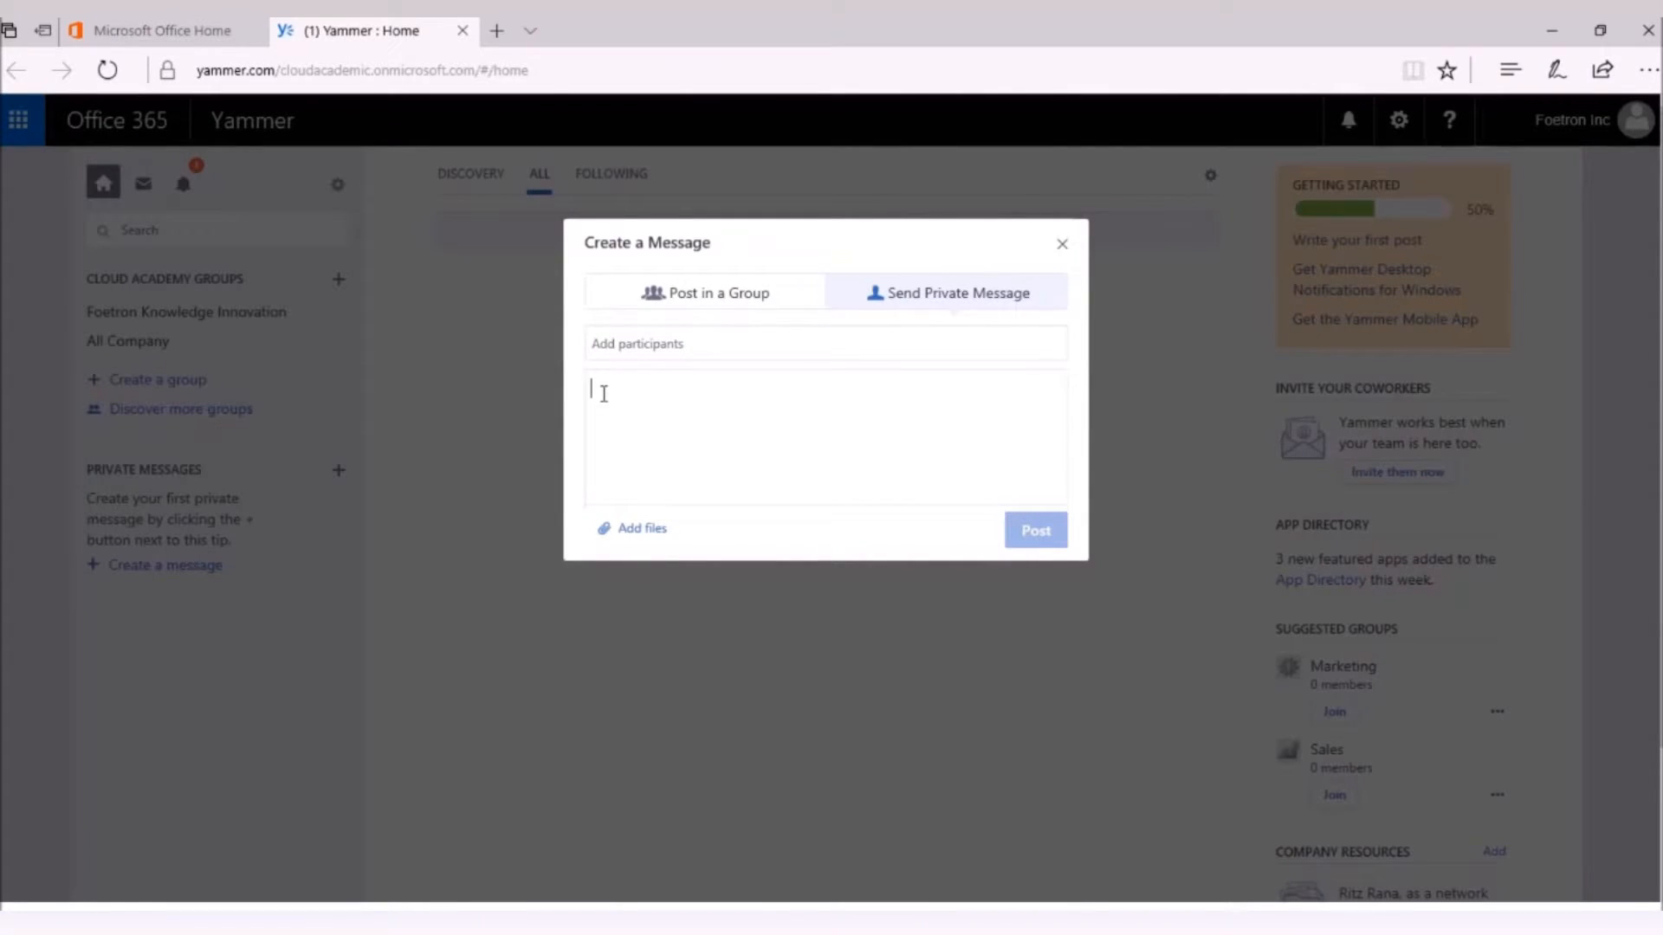
{"action": "mouse_move", "coordinate": [650, 534]}
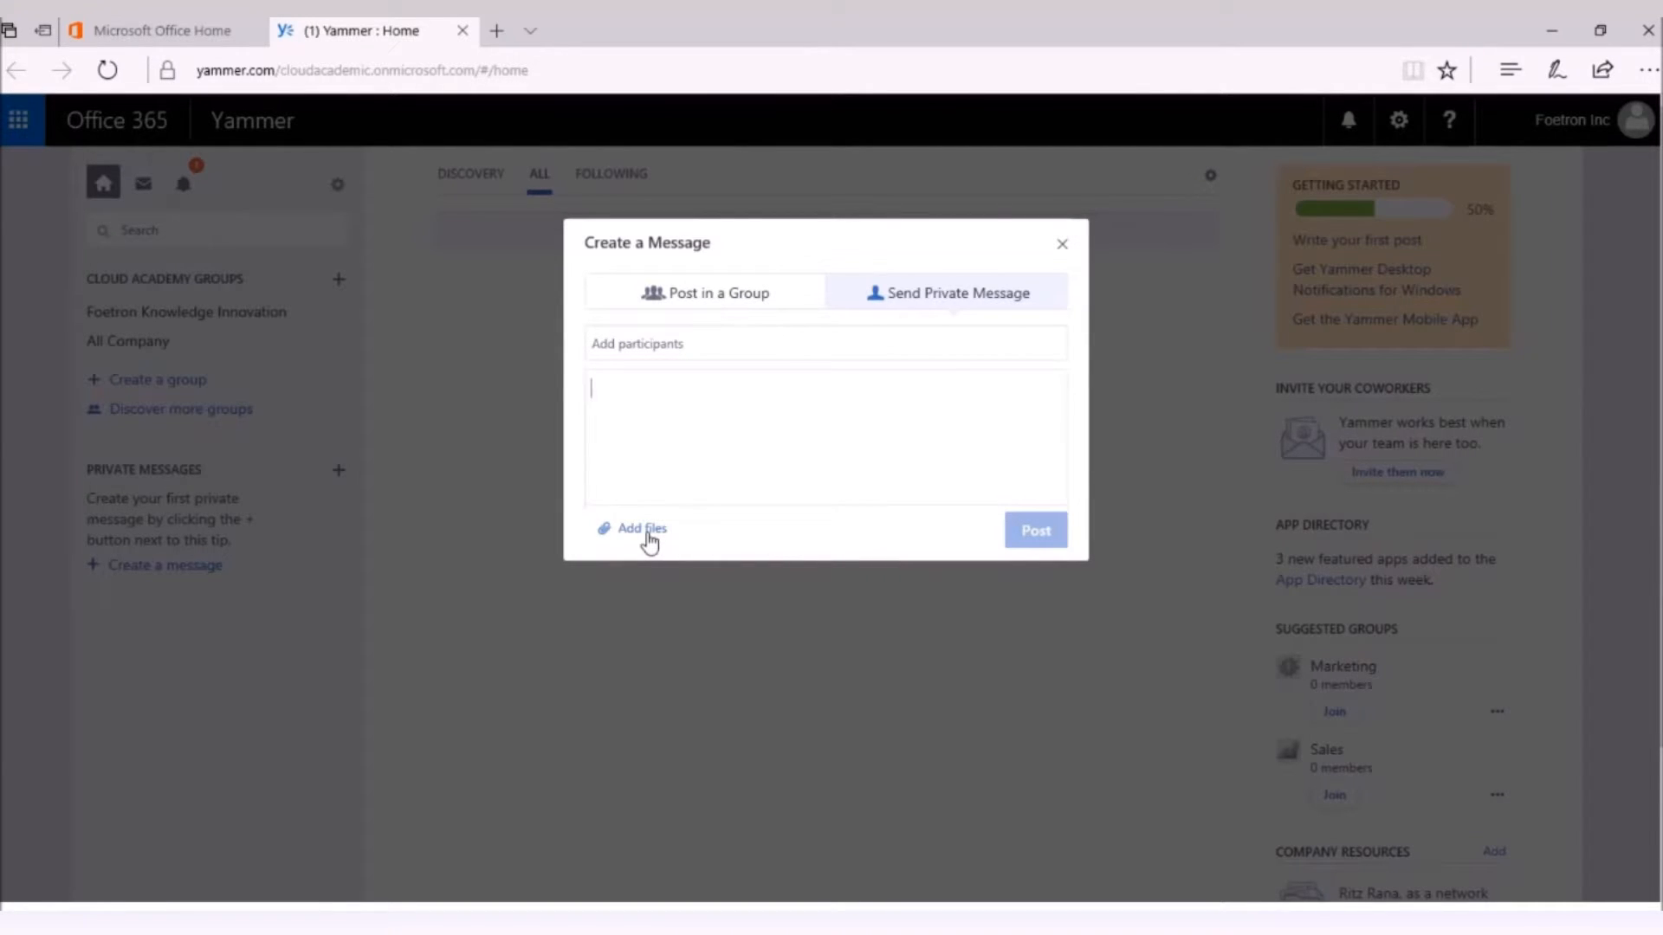
{"action": "mouse_move", "coordinate": [640, 389]}
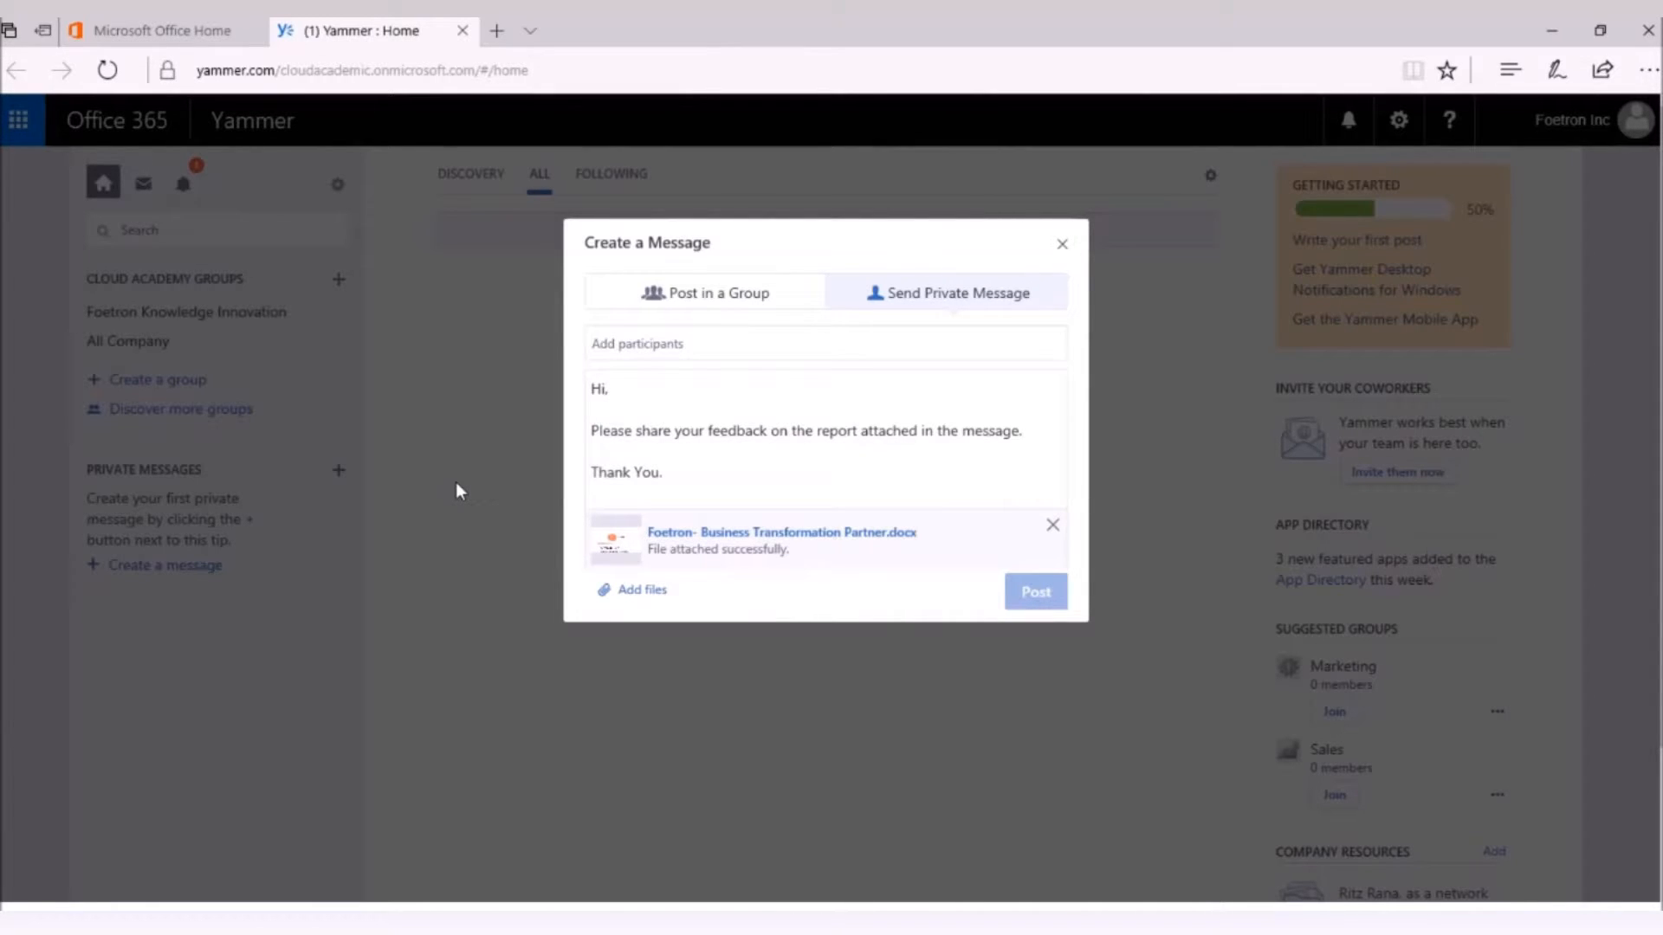
{"action": "mouse_move", "coordinate": [911, 316]}
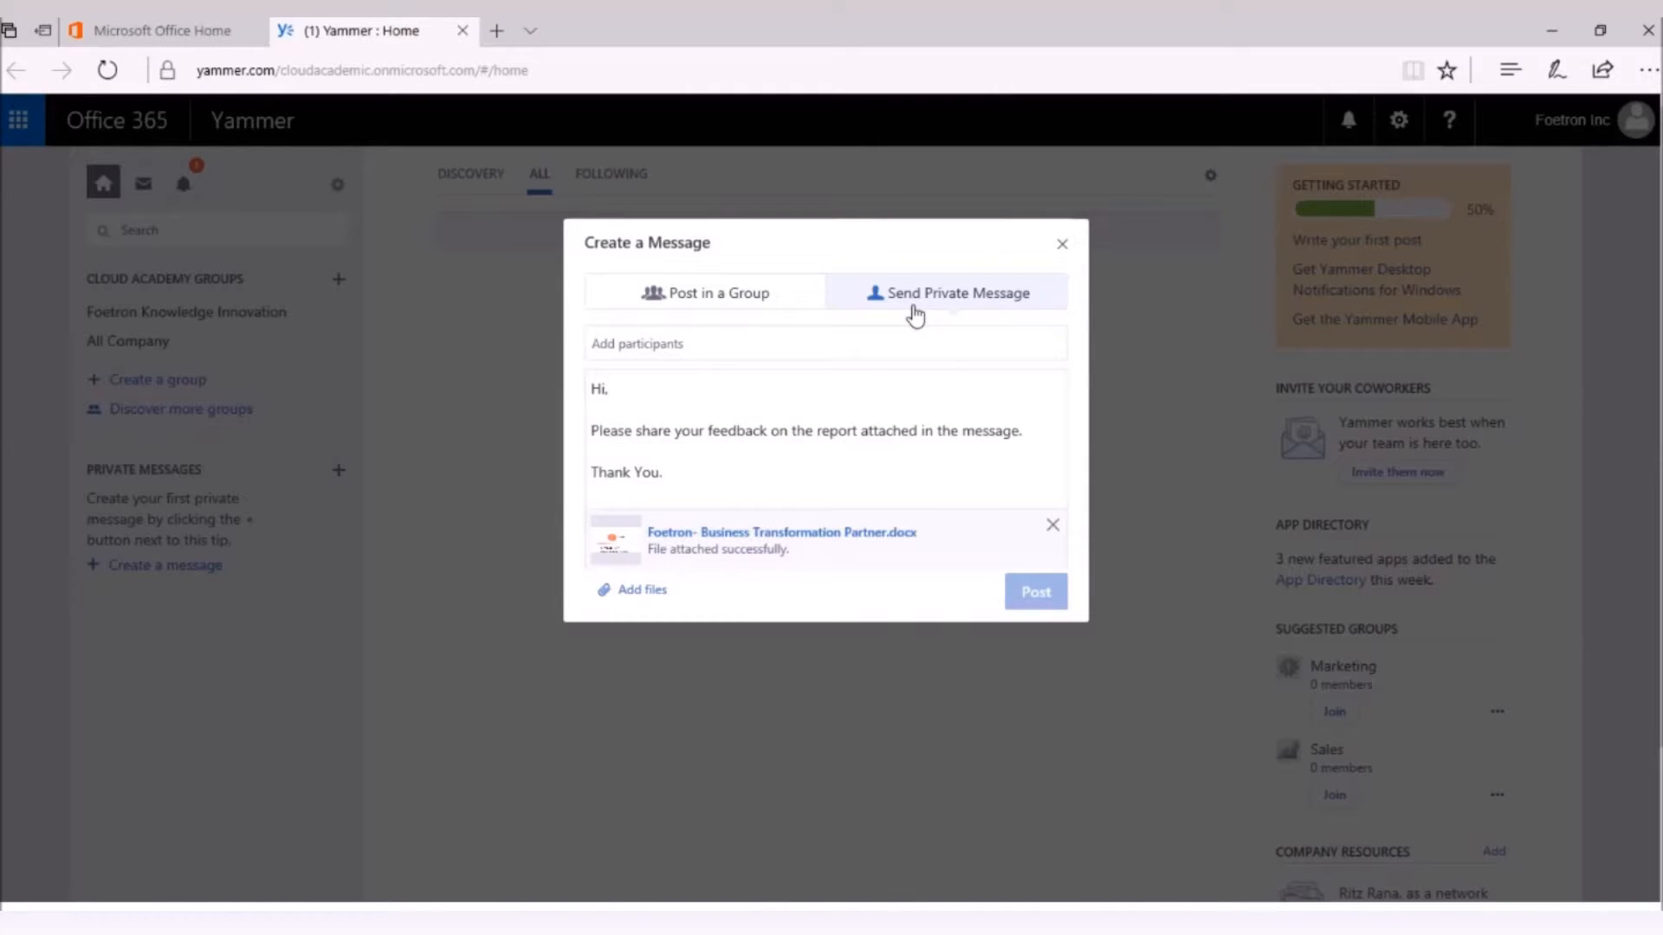
Step: Enter the feedback request in the body and switch the message to Post in a Group
{"action": "left_click", "coordinate": [690, 343]}
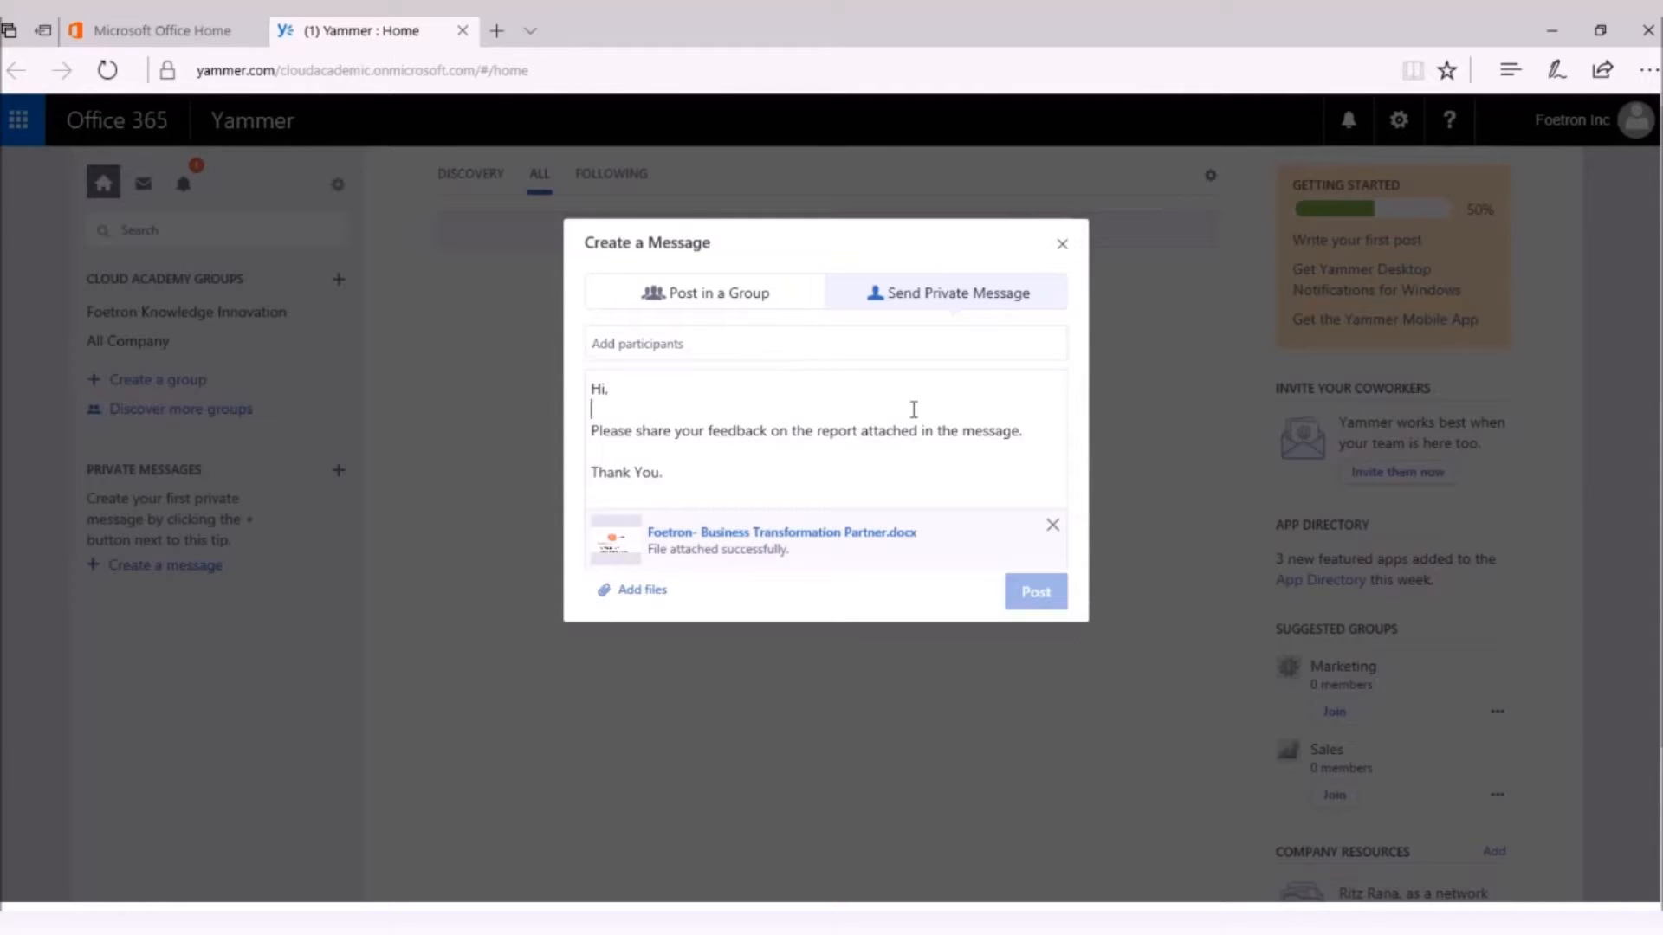
{"action": "mouse_move", "coordinate": [899, 409]}
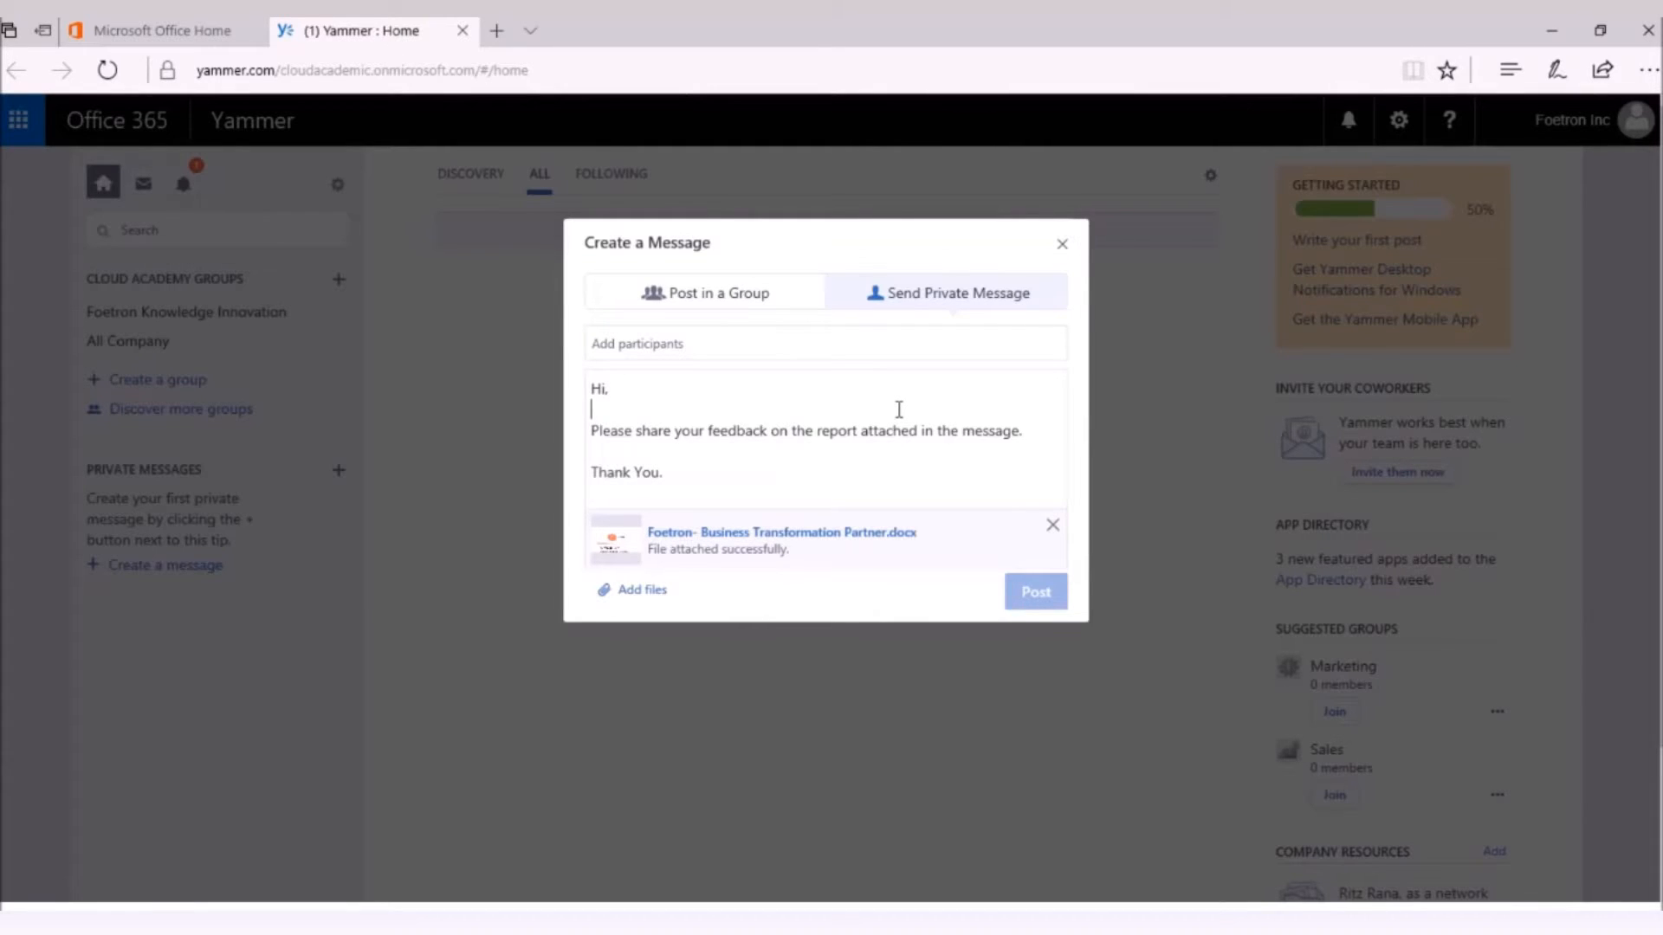
{"action": "mouse_move", "coordinate": [855, 412]}
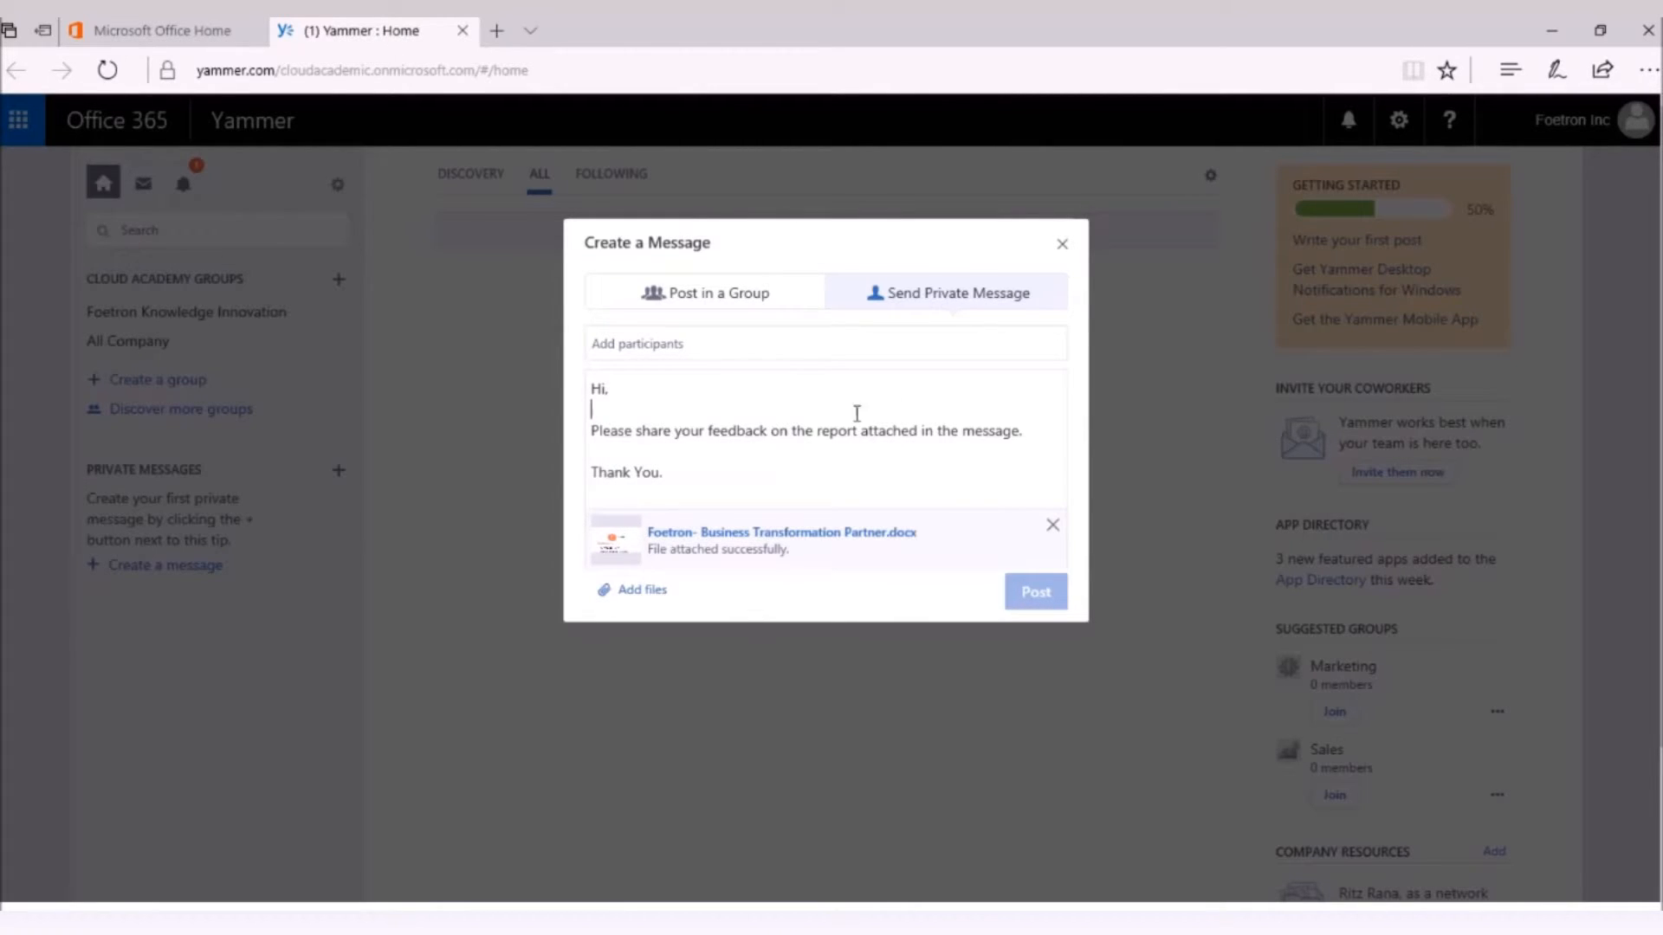
{"action": "left_click", "coordinate": [714, 293]}
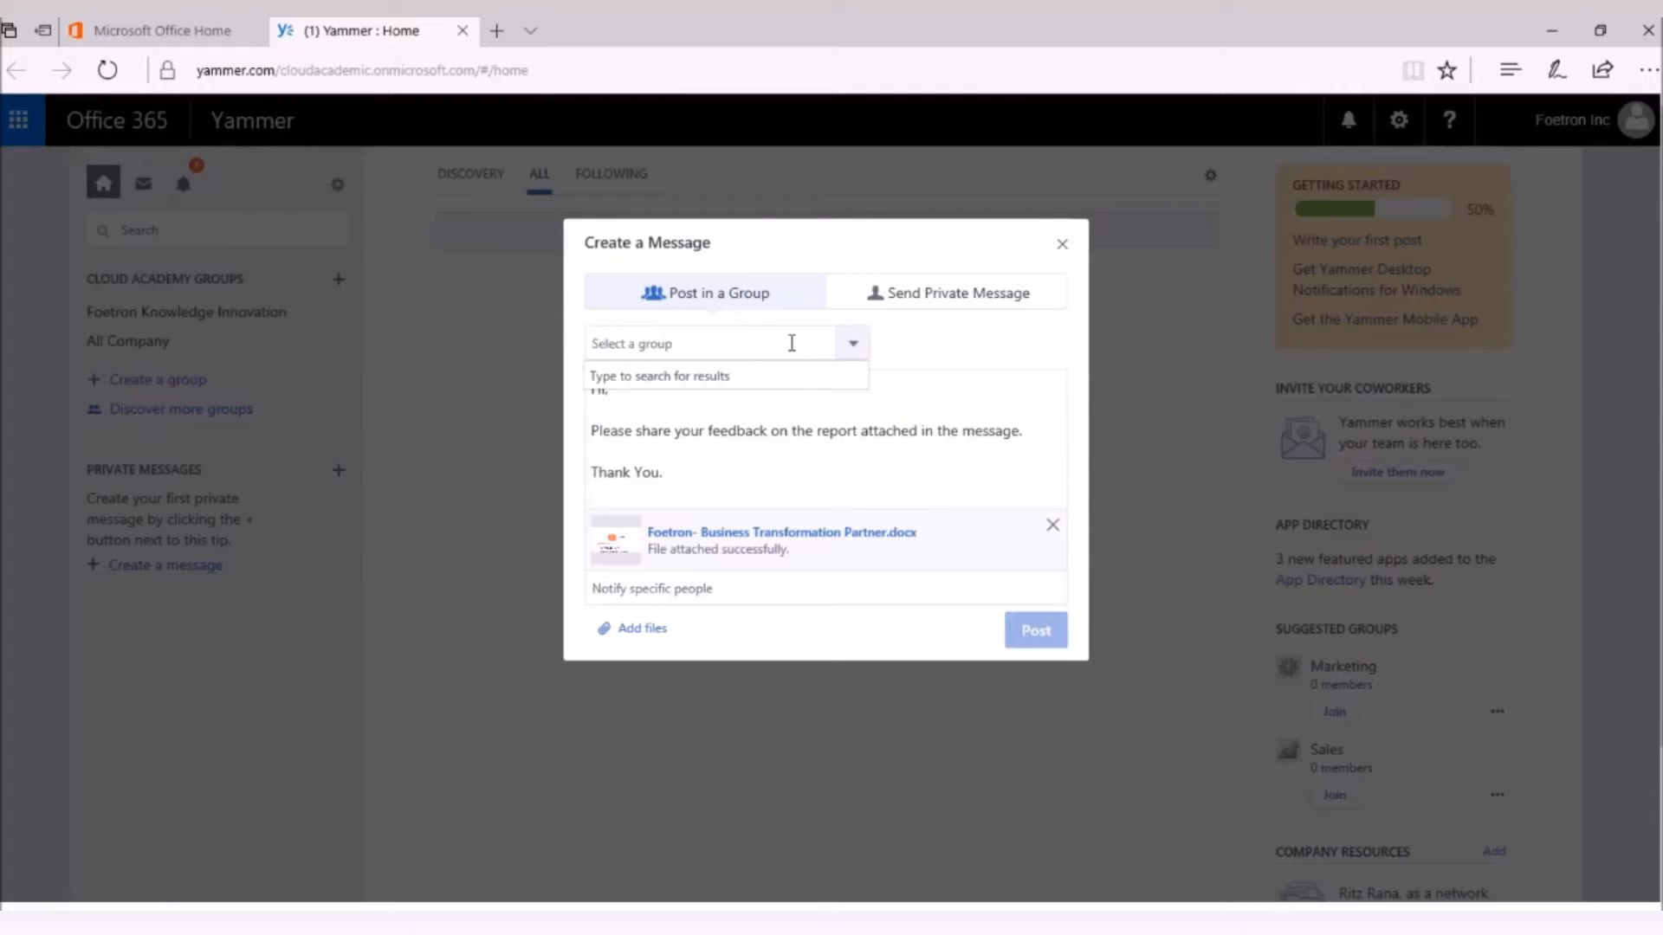
Step: Address the post to the Foetron Knowledge Innovation group via the 'fo' suggestion
{"action": "type", "text": "fo"}
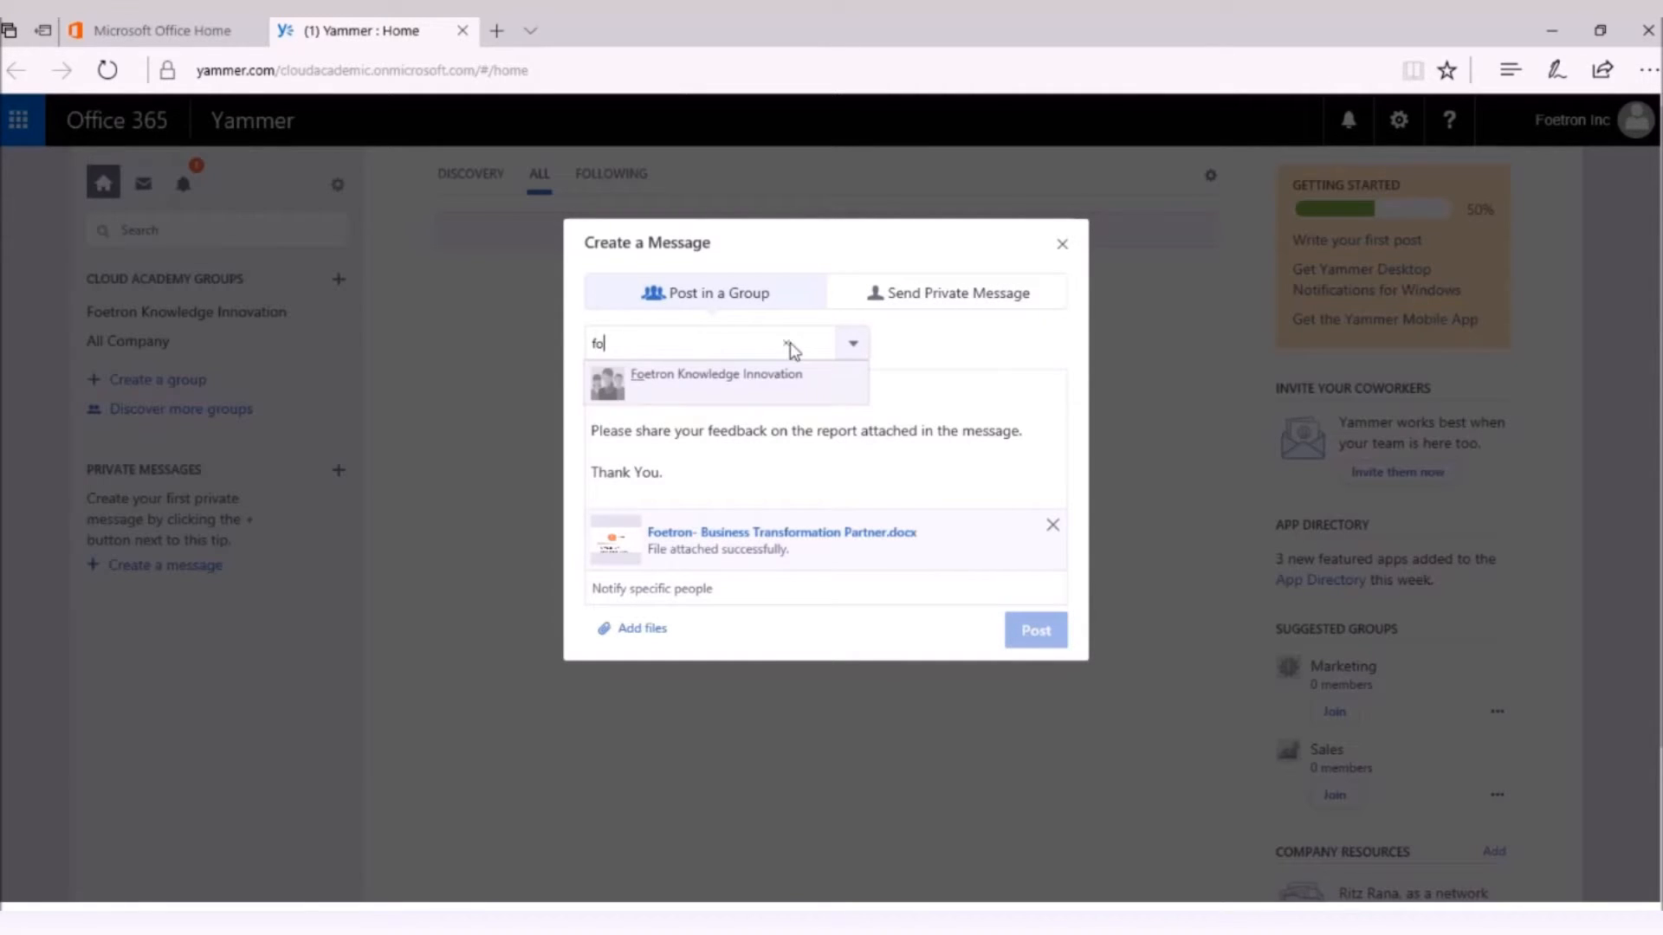
{"action": "left_click", "coordinate": [716, 375]}
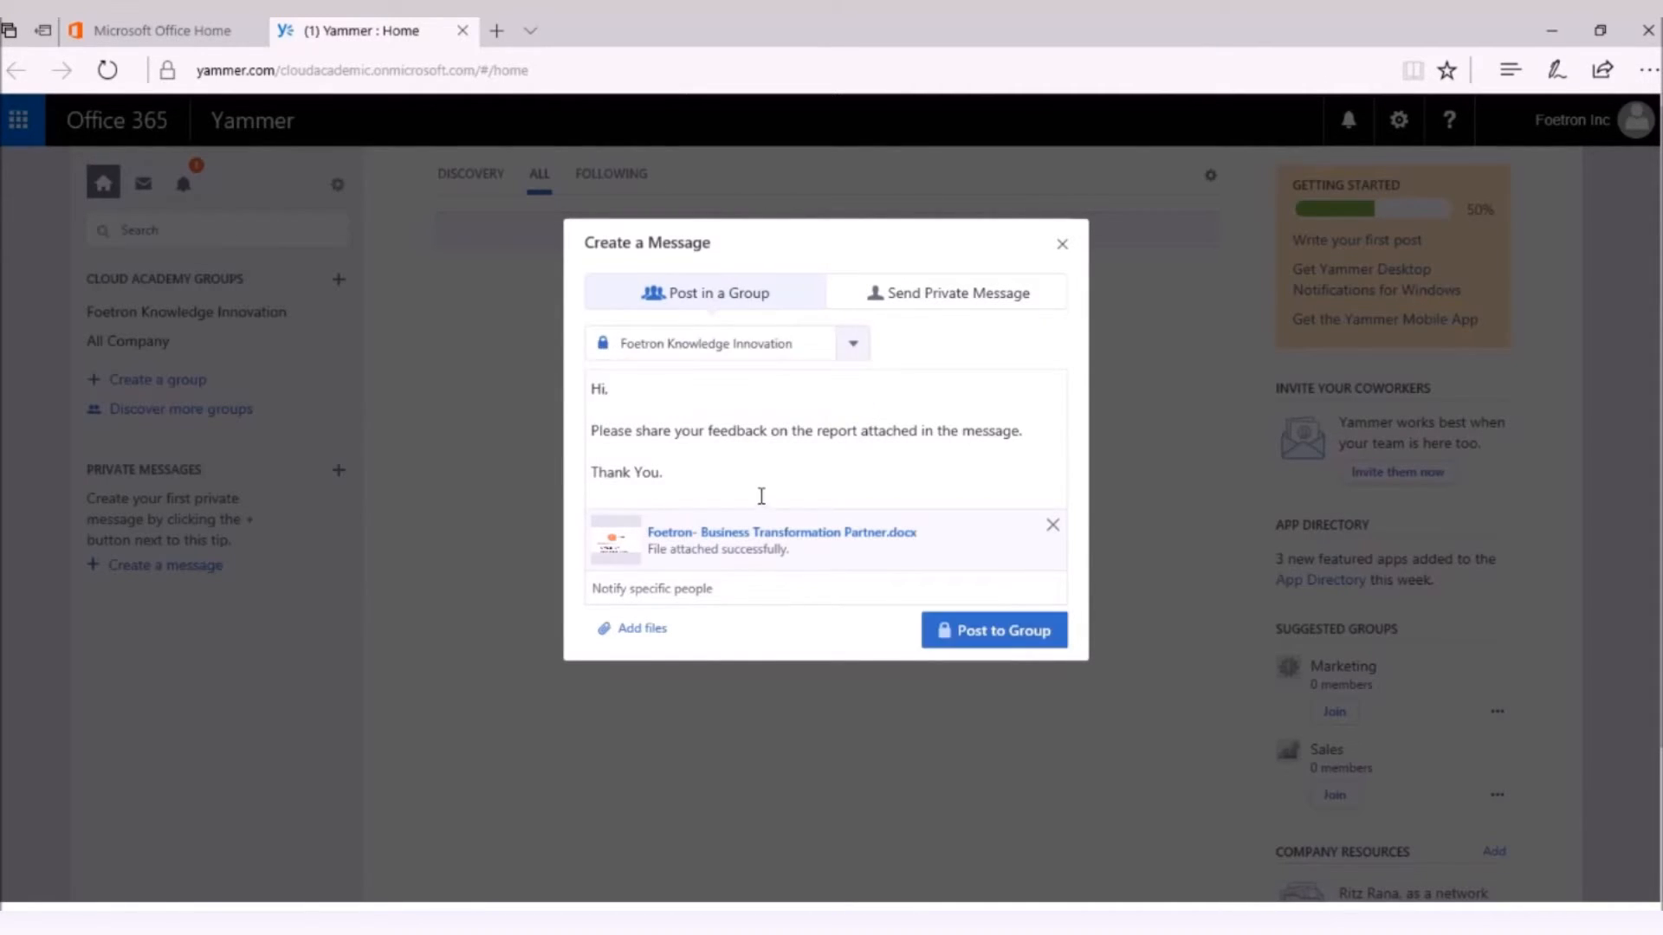
{"action": "mouse_move", "coordinate": [759, 372]}
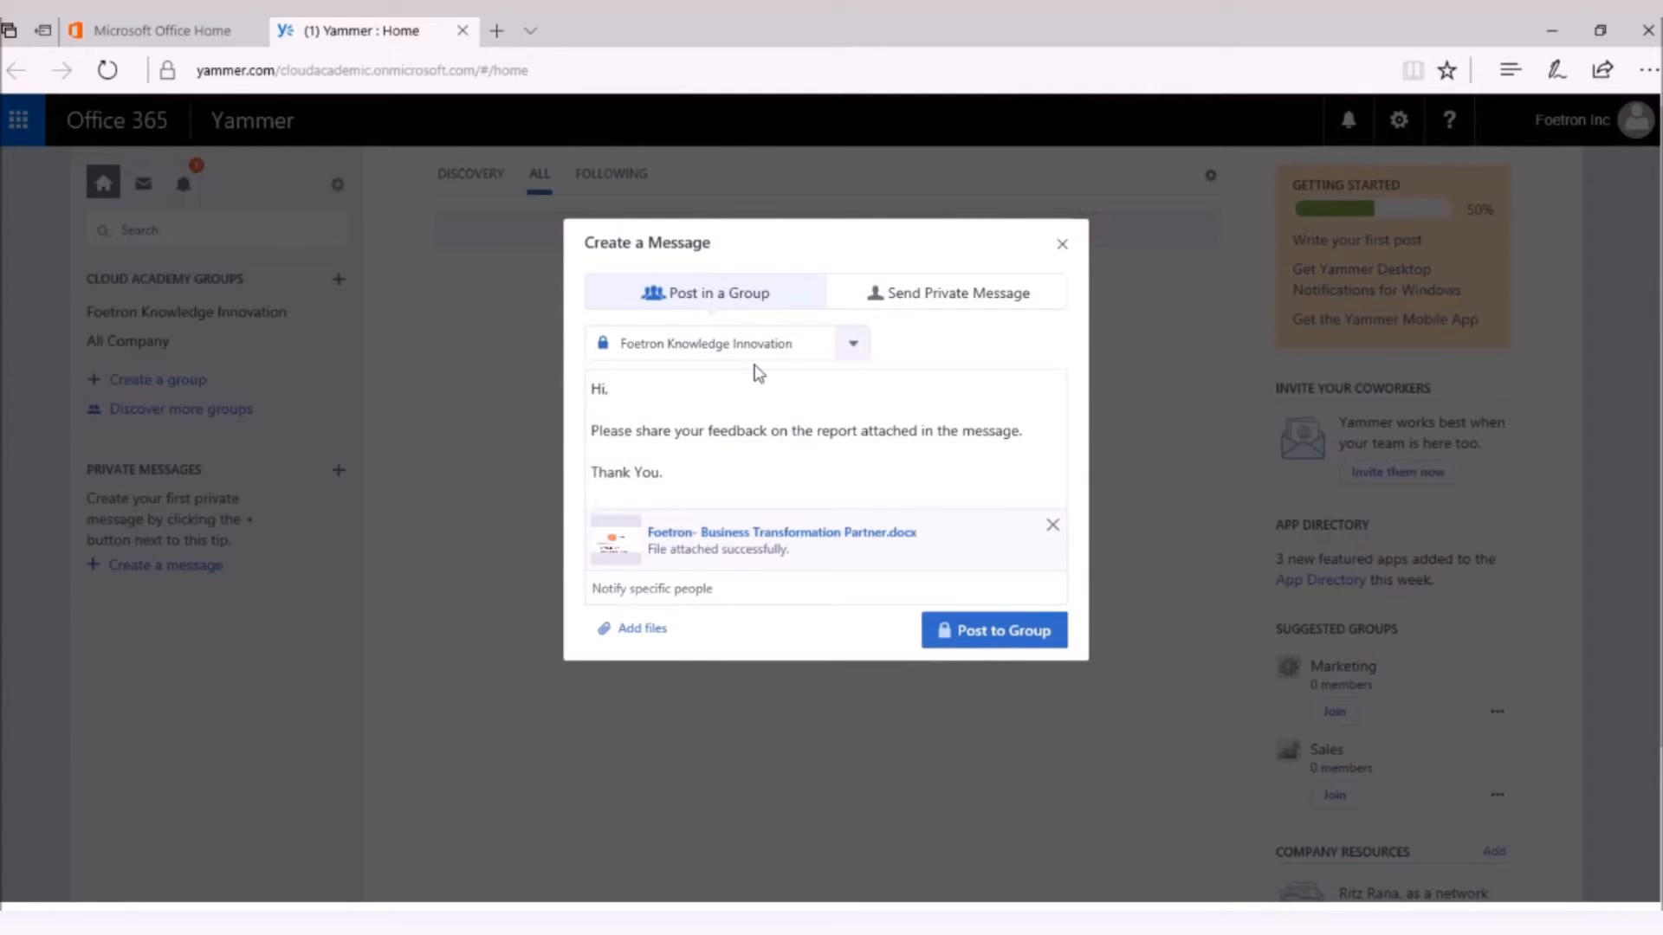
{"action": "mouse_move", "coordinate": [745, 615]}
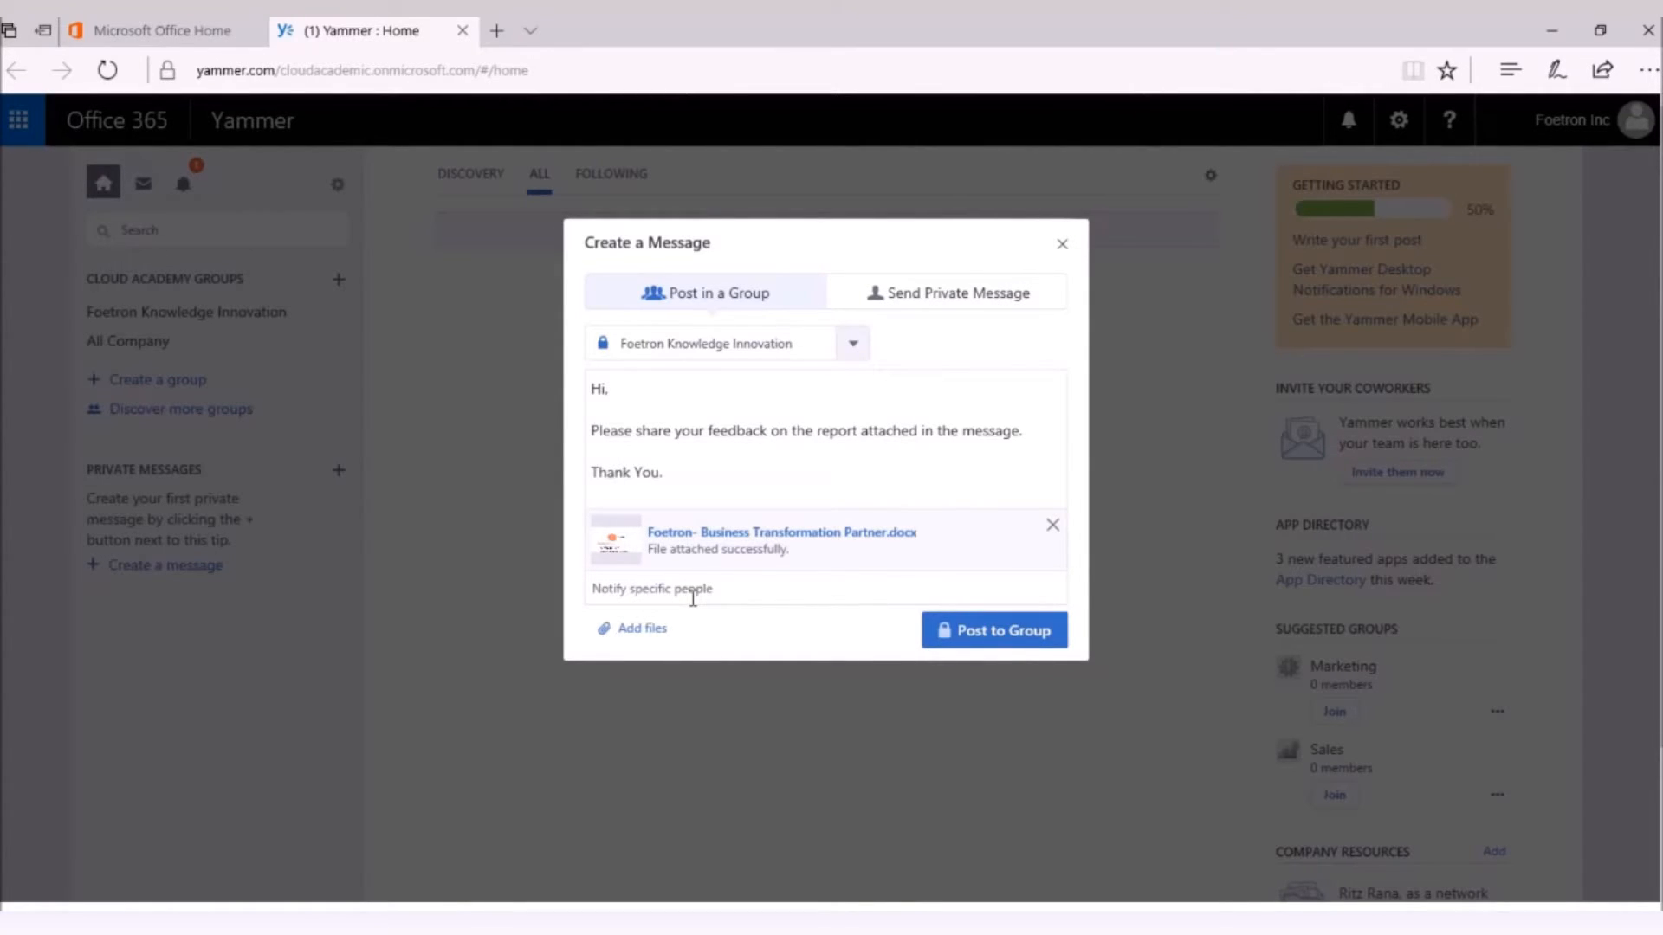
{"action": "mouse_move", "coordinate": [703, 589]}
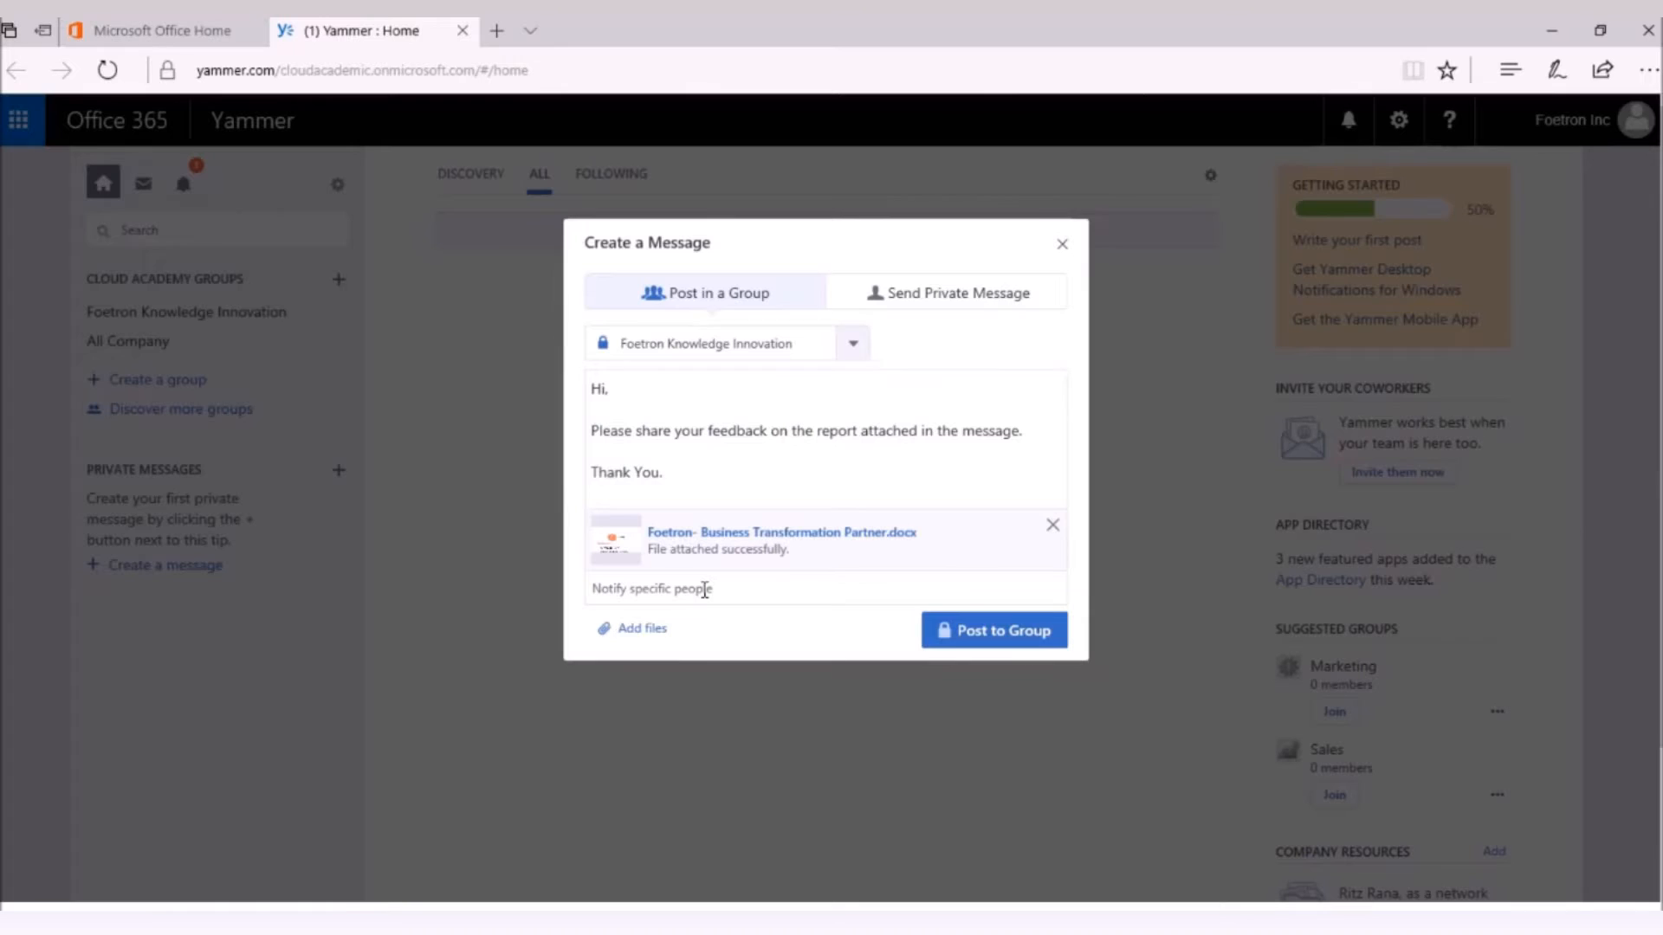
Step: Notify one member from the people list and post the request with the docx to the group
{"action": "left_click", "coordinate": [700, 589]}
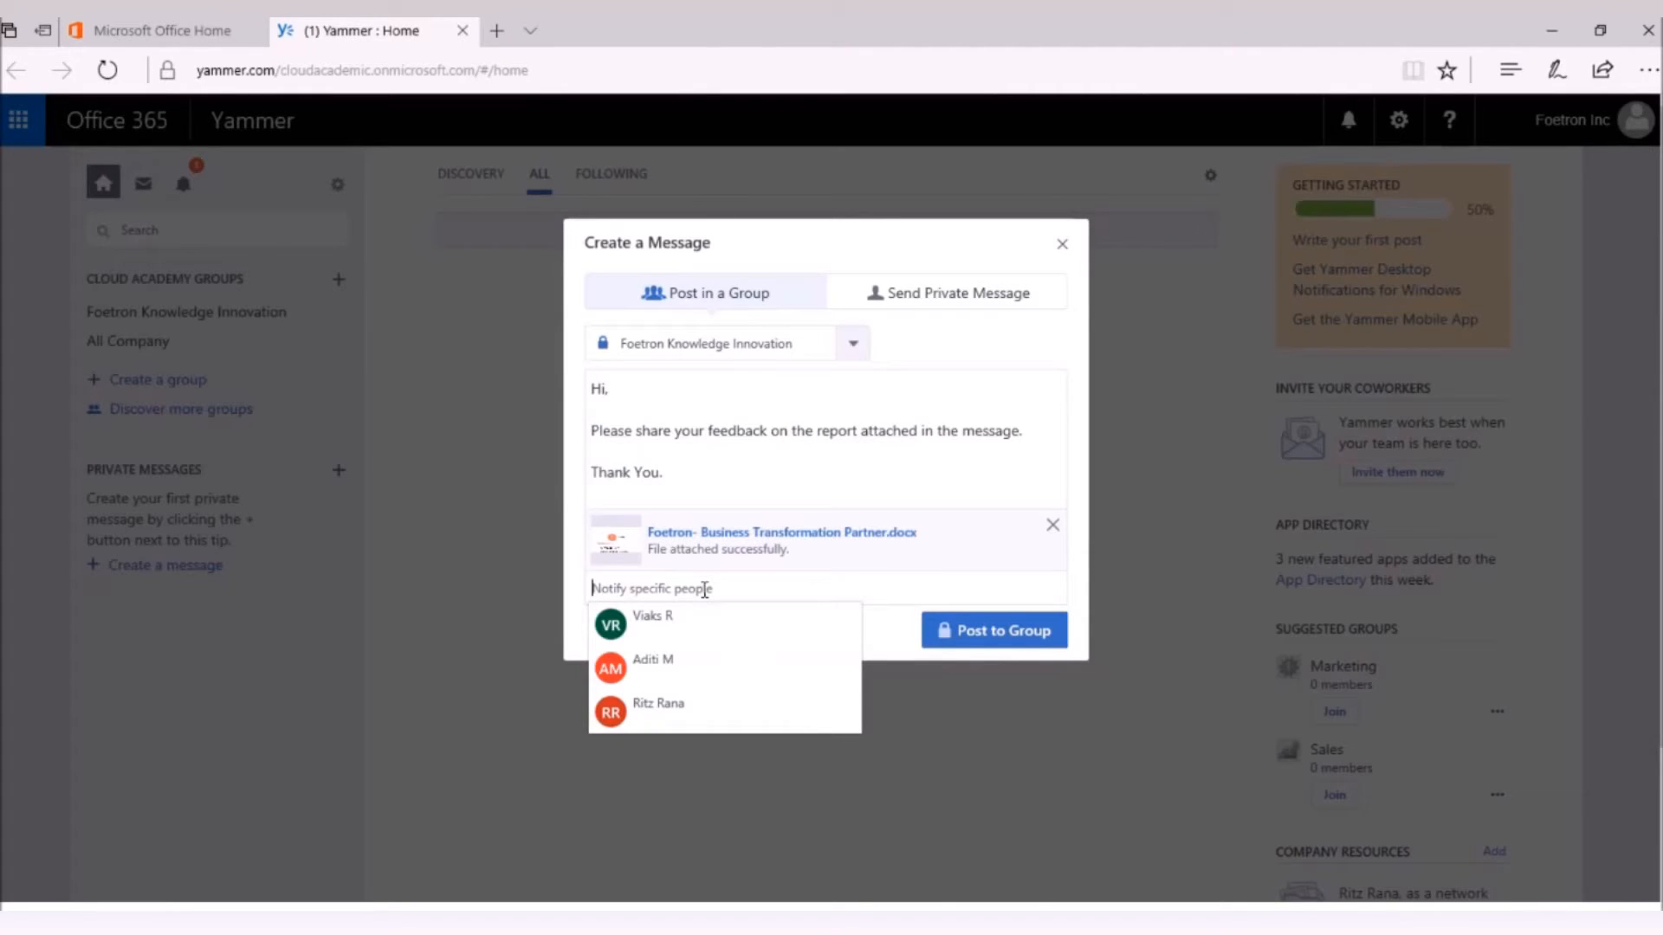
{"action": "left_click", "coordinate": [651, 617]}
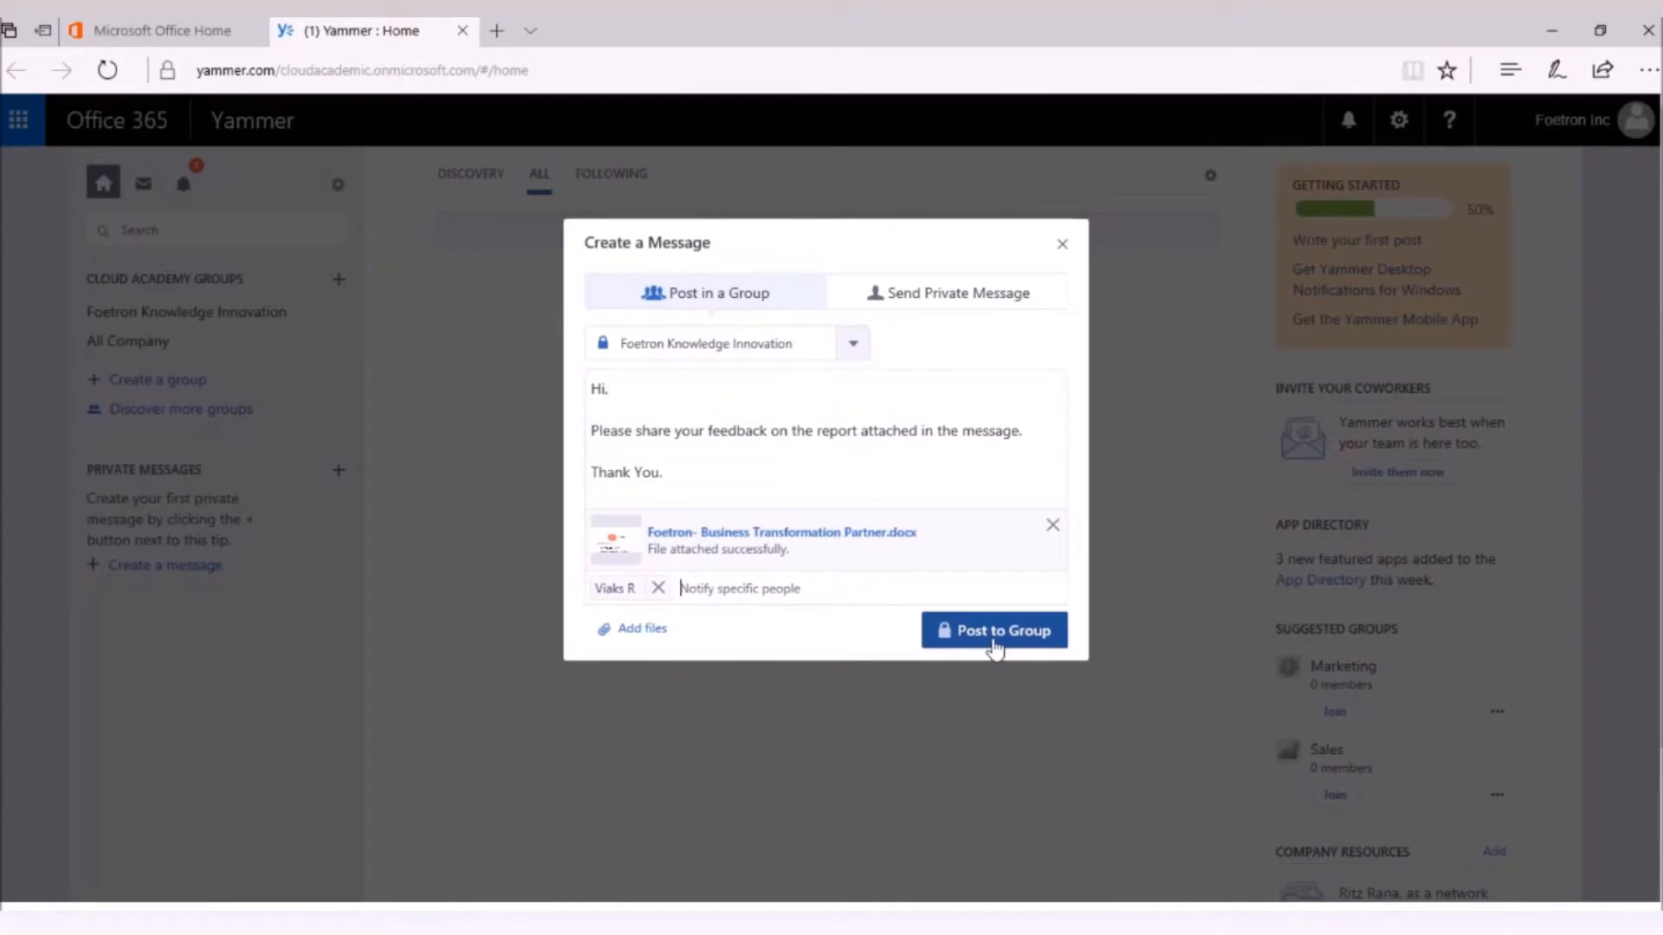
{"action": "left_click", "coordinate": [994, 630]}
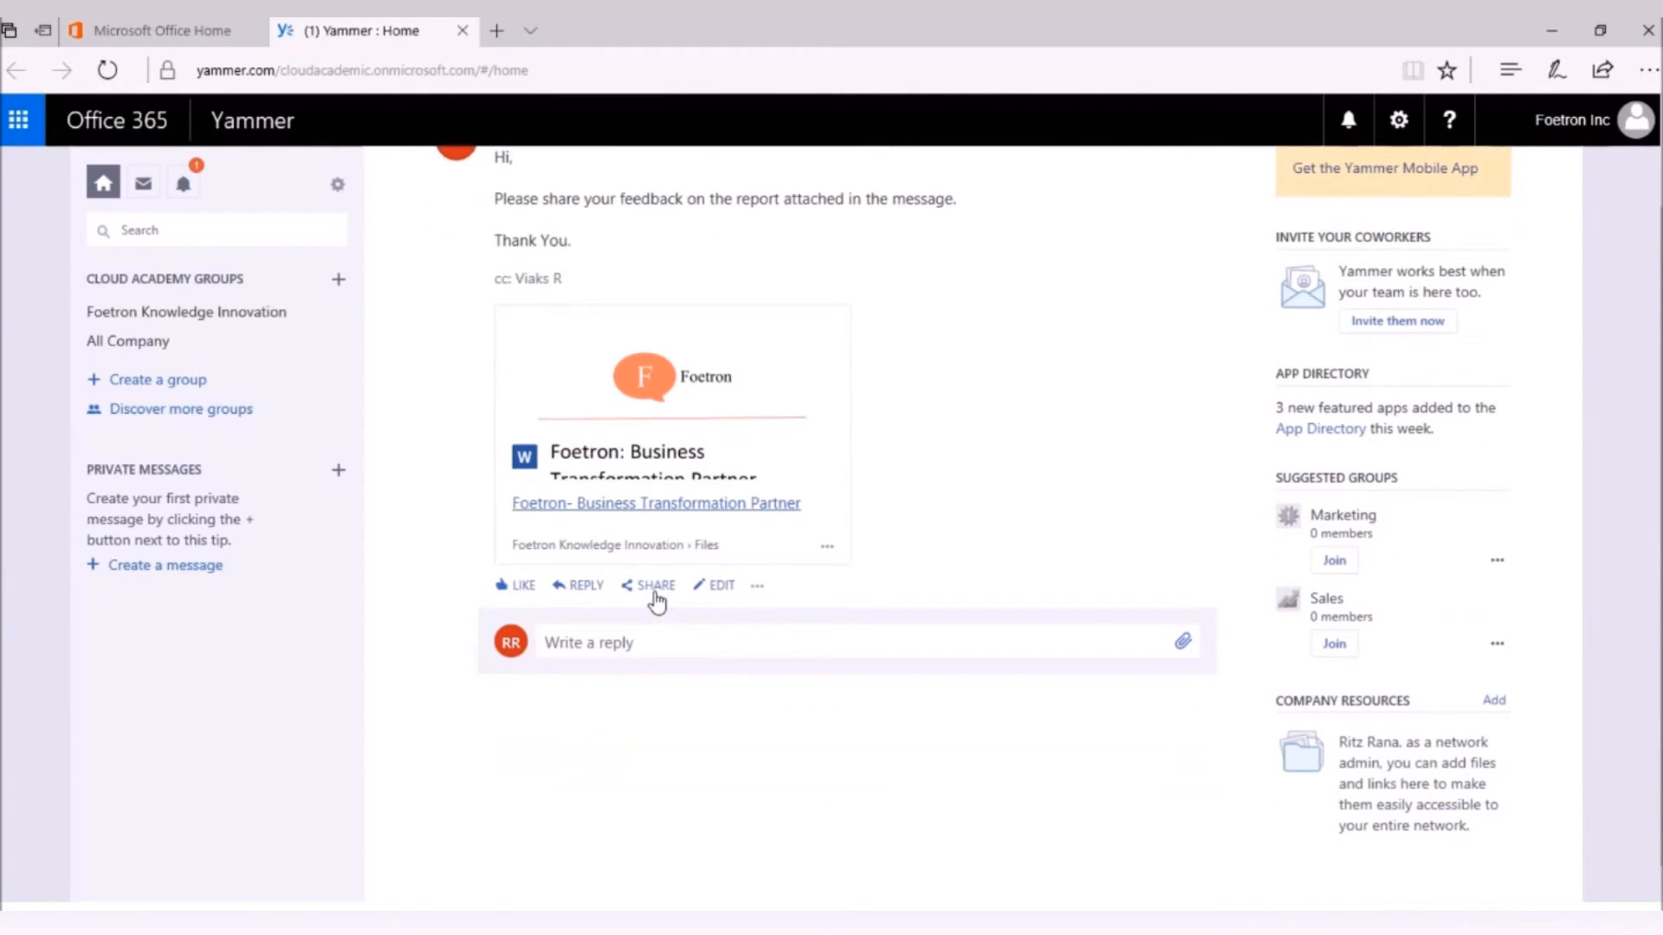
{"action": "scroll", "scroll_direction": "down", "scroll_amount": 3}
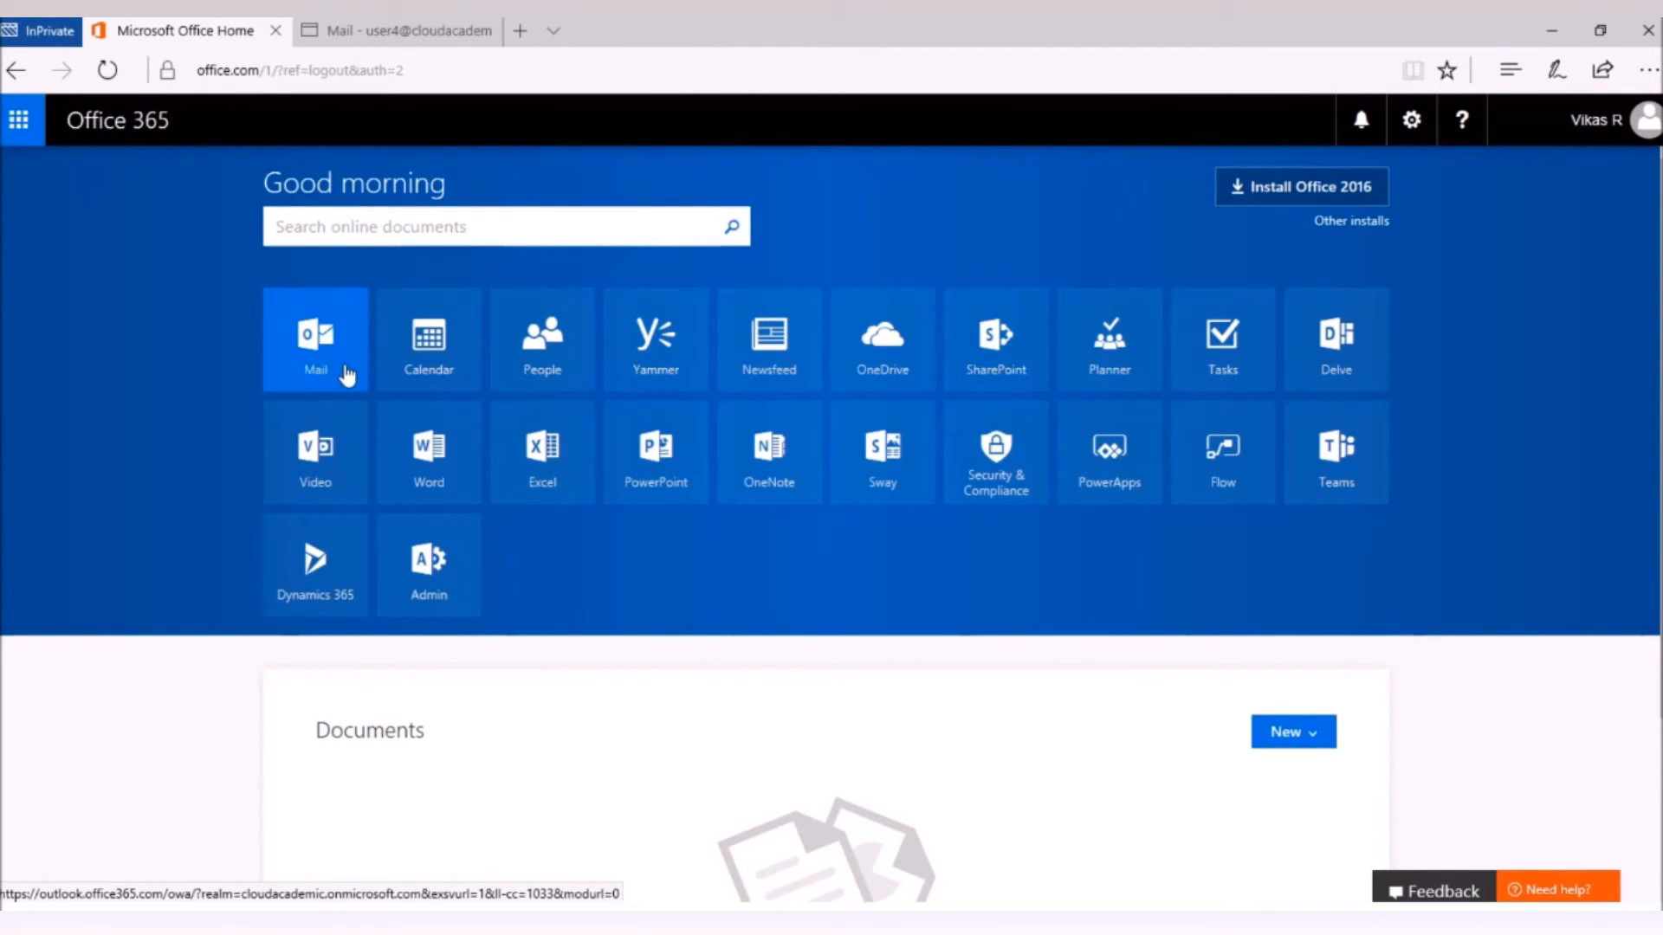
{"action": "mouse_move", "coordinate": [357, 338]}
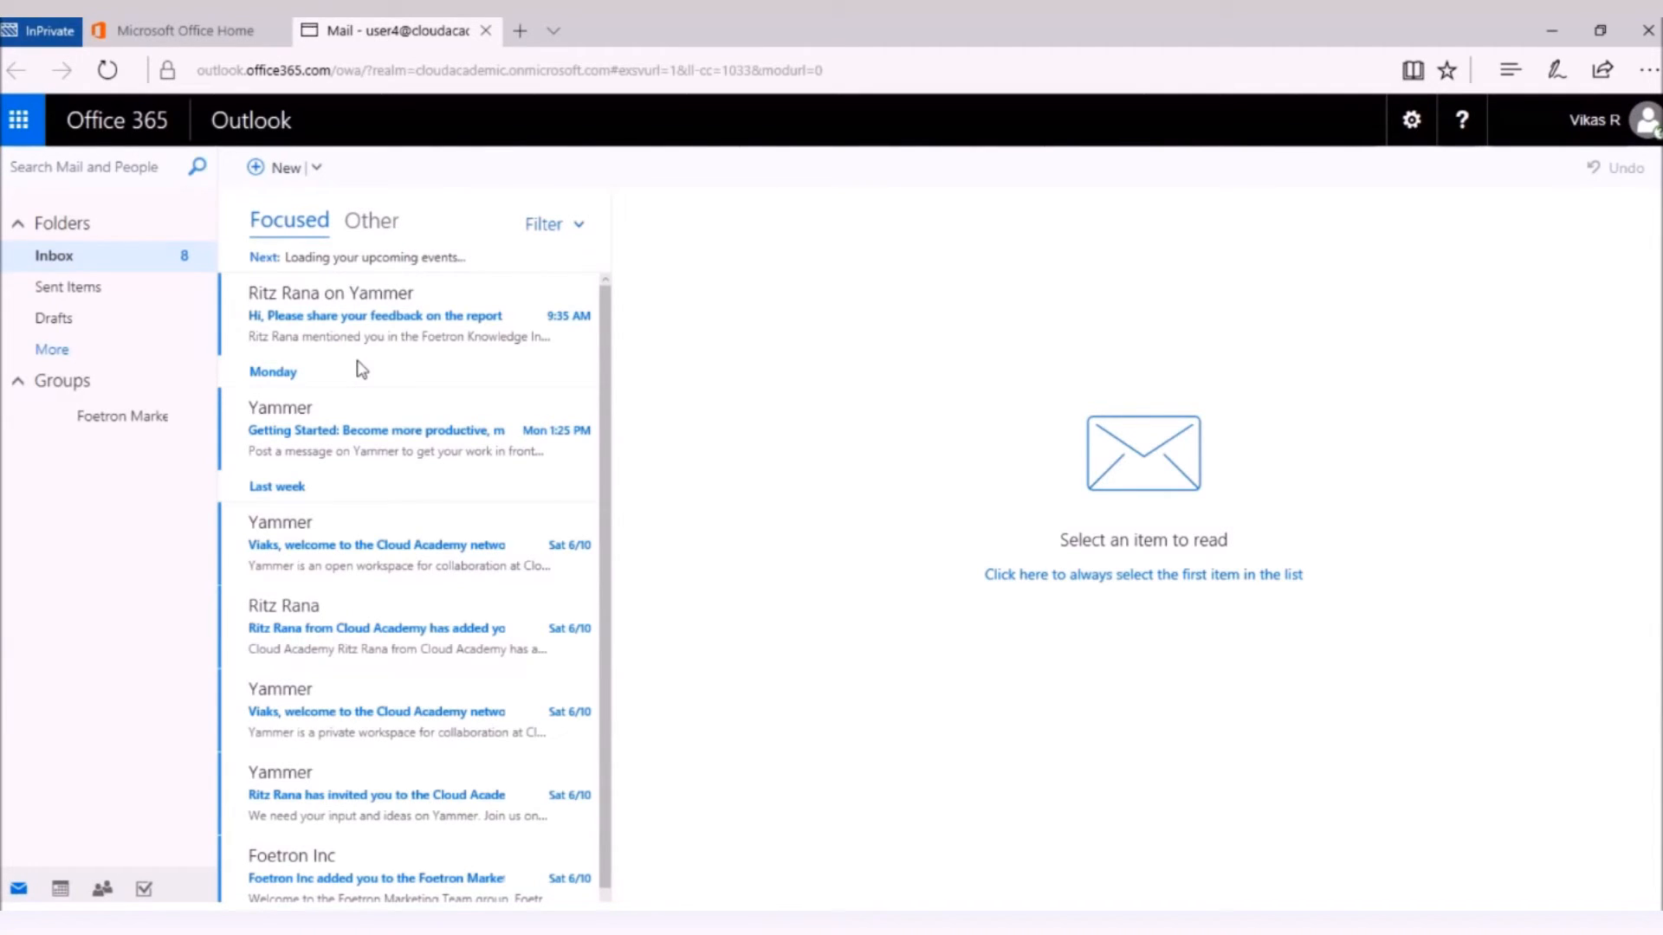
{"action": "mouse_move", "coordinate": [350, 332]}
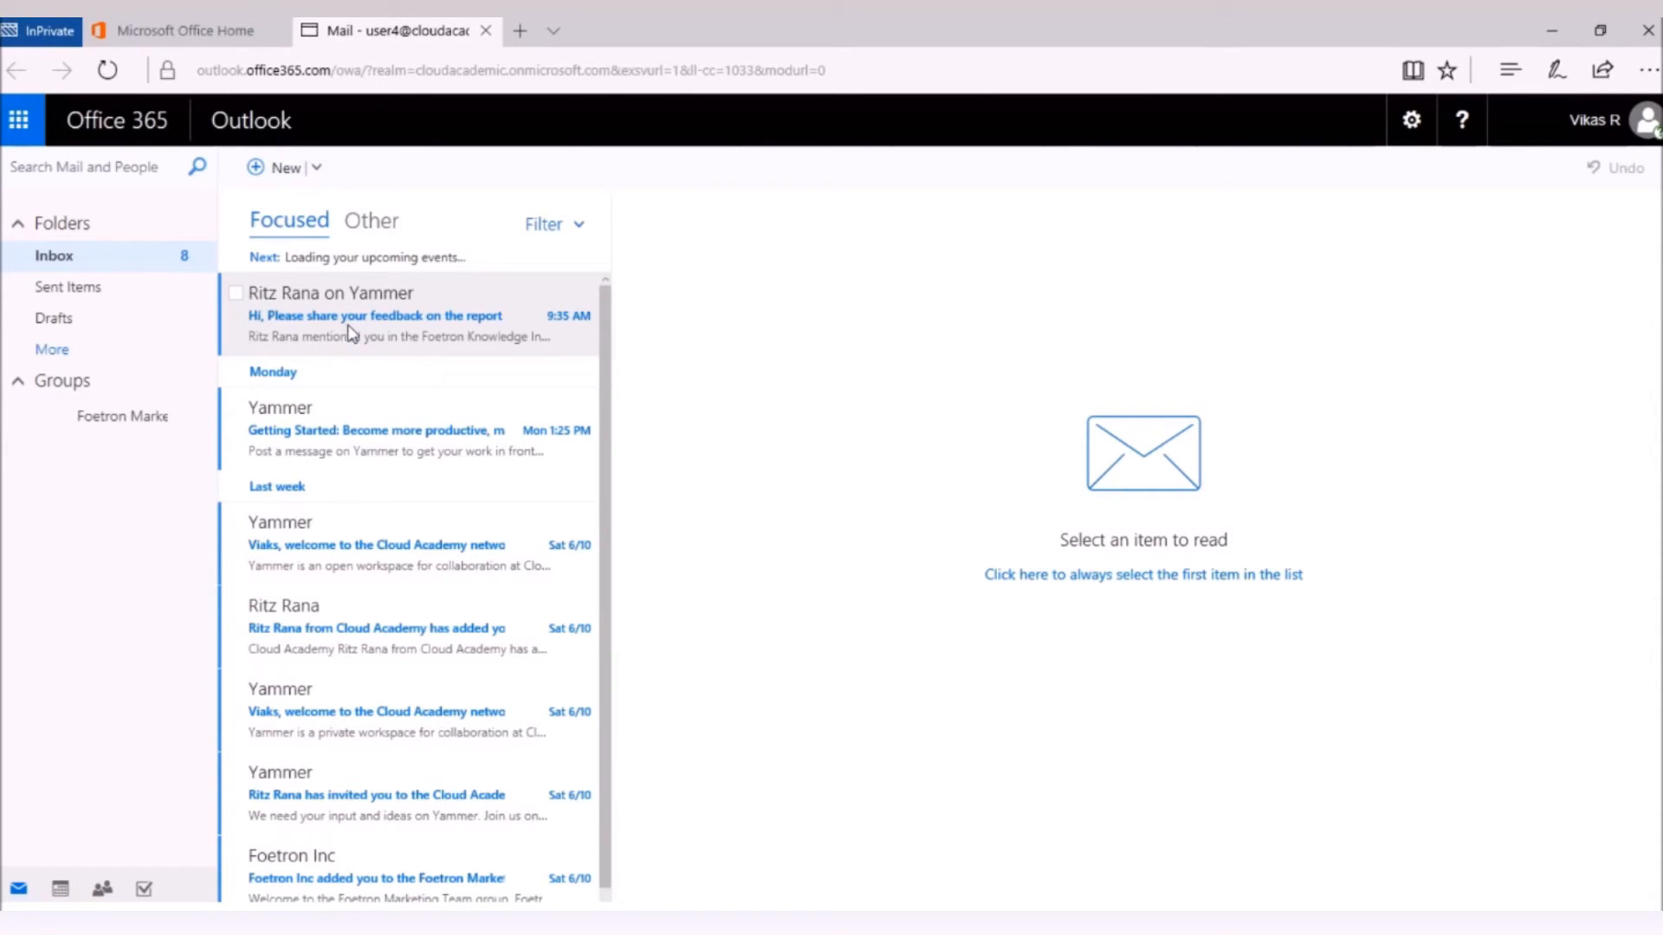
{"action": "mouse_move", "coordinate": [364, 317]}
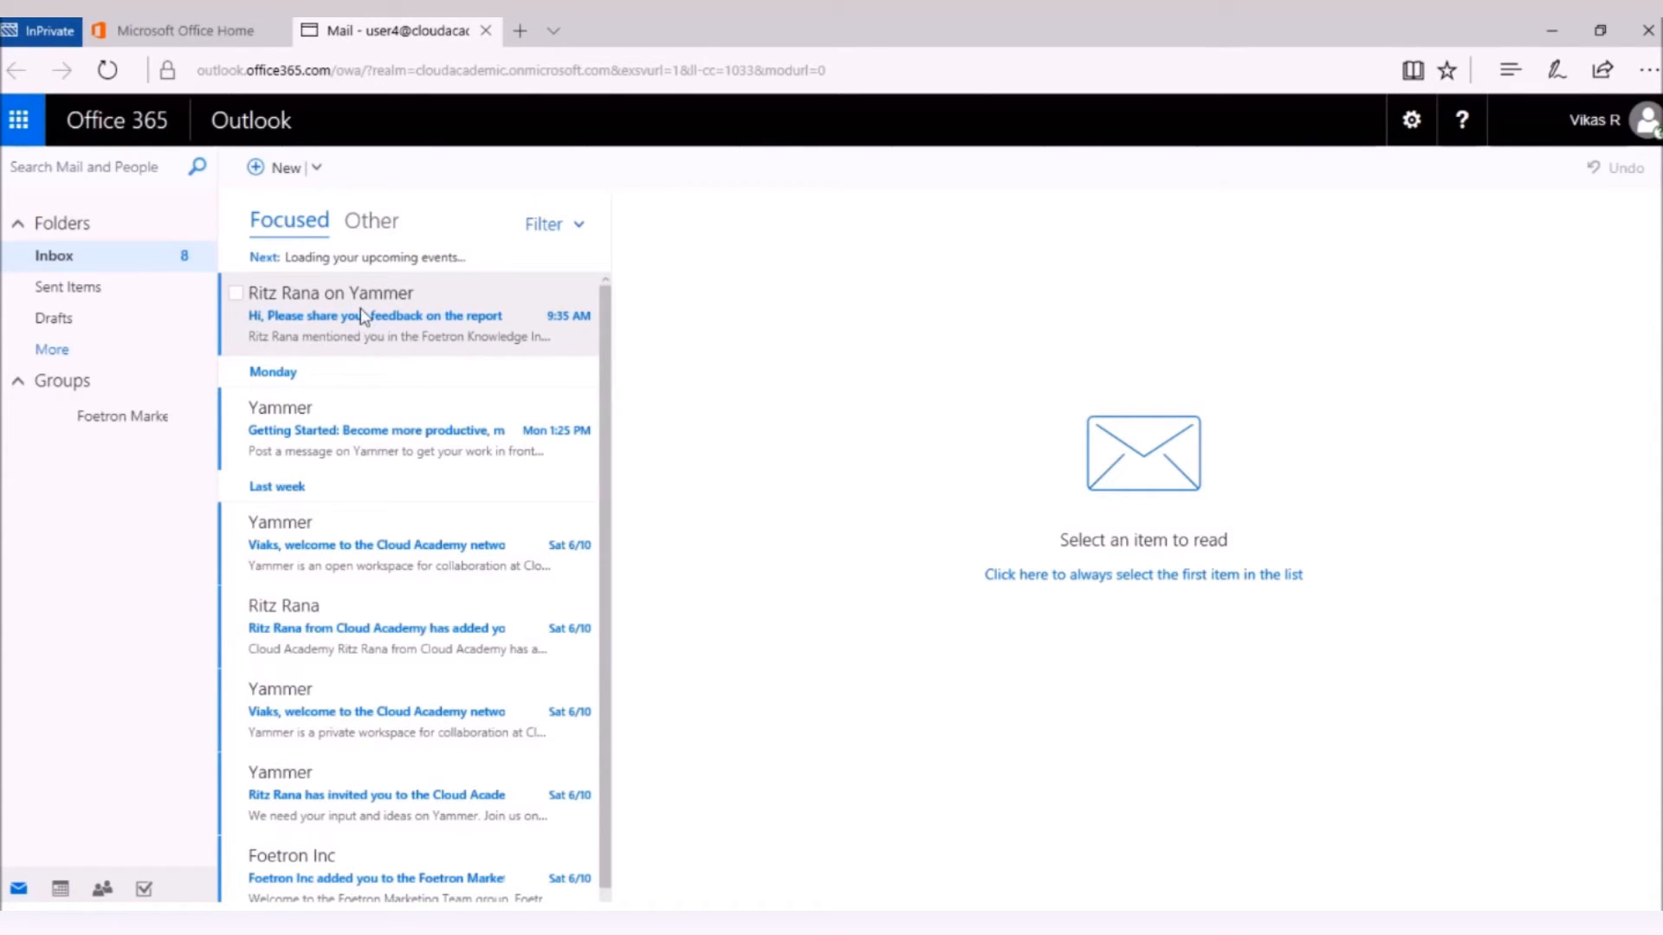
{"action": "mouse_move", "coordinate": [392, 303]}
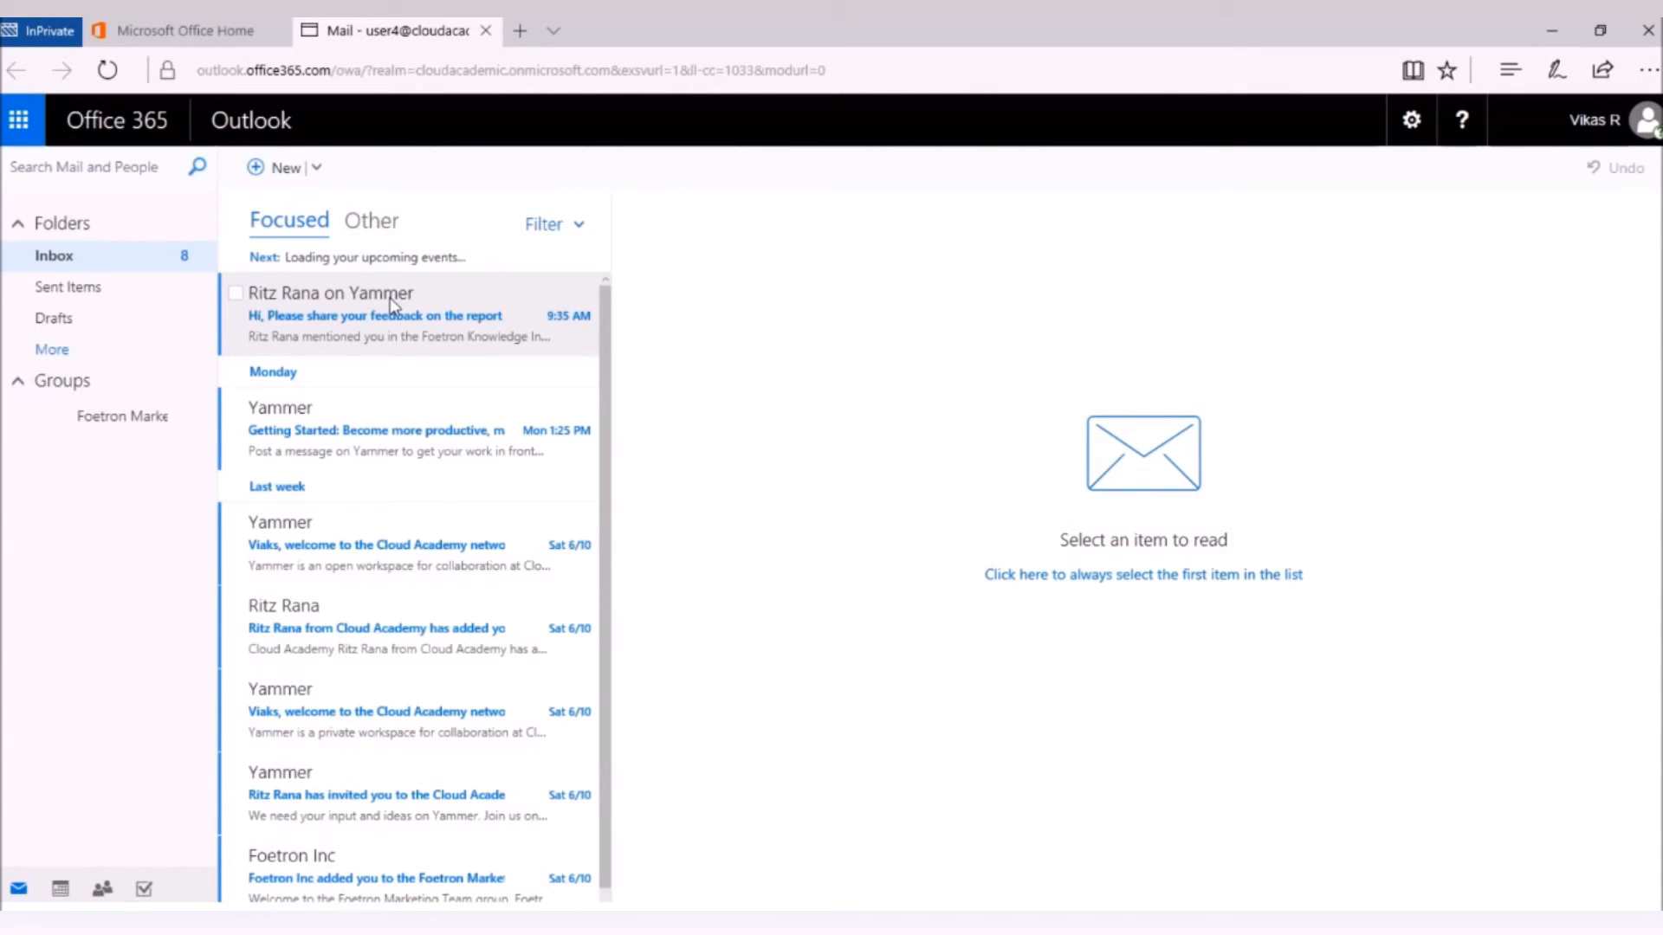
{"action": "mouse_move", "coordinate": [388, 303]}
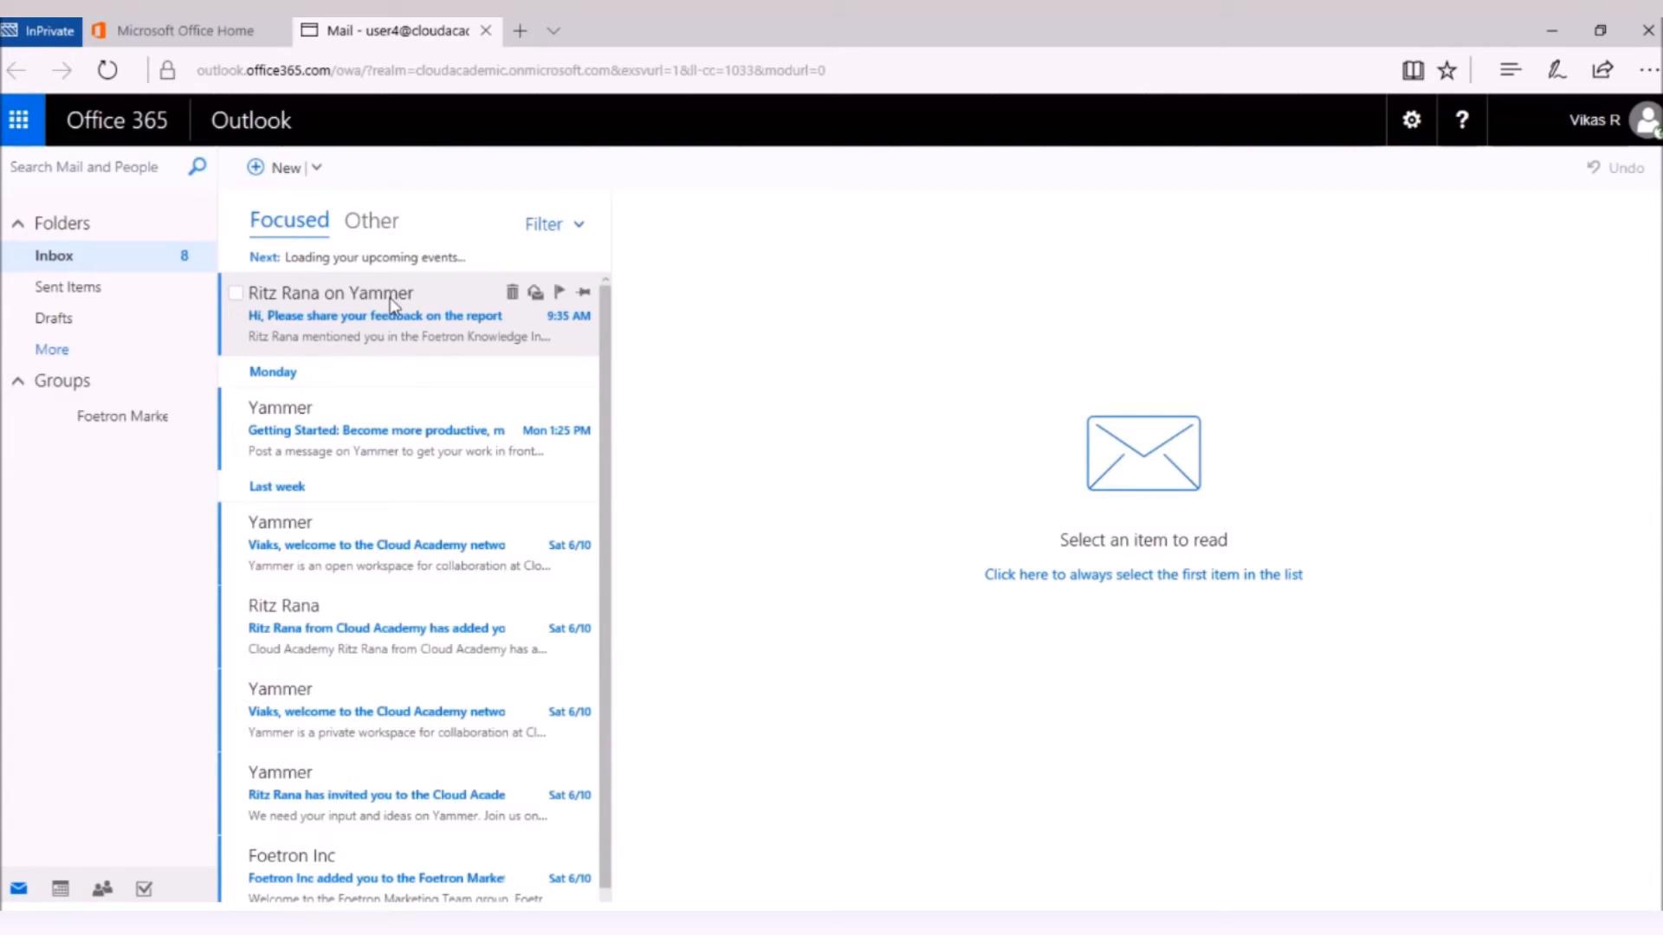